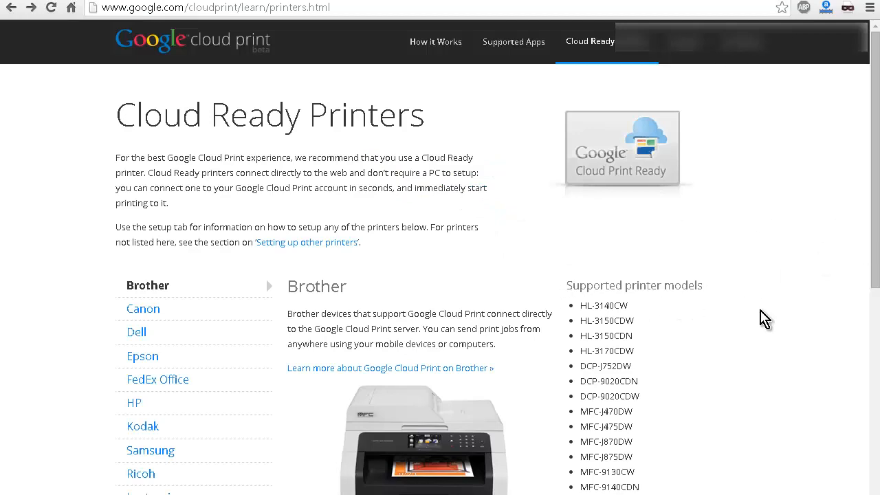
Show Chrome's advanced settings scrolled down to the Google Cloud Print section
{"action": "scroll", "scroll_direction": "down", "scroll_amount": 3}
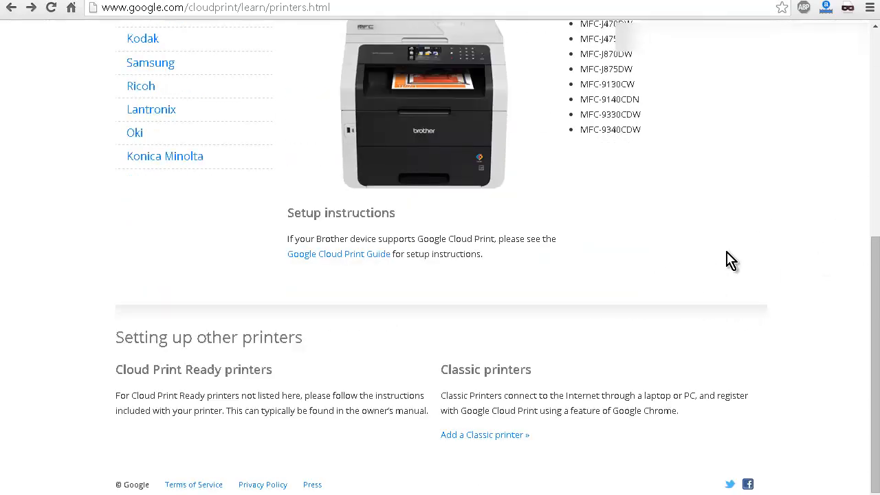
{"action": "scroll", "scroll_direction": "up", "scroll_amount": 3}
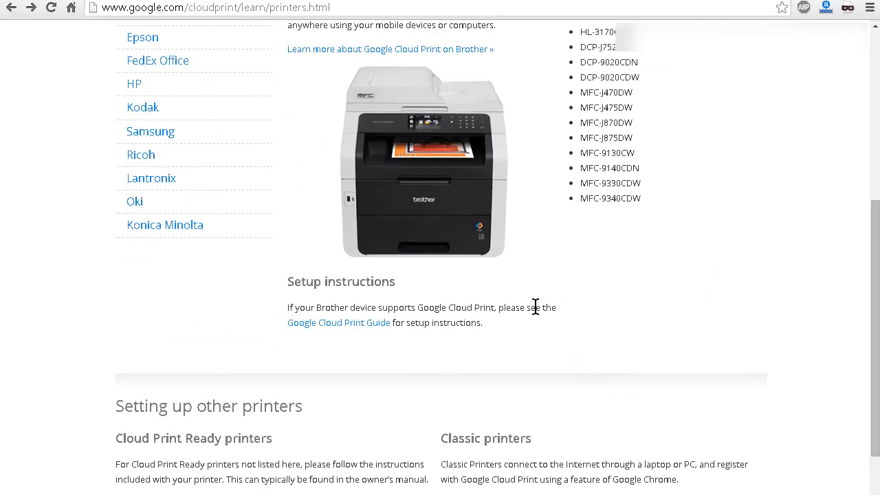
{"action": "mouse_move", "coordinate": [222, 225]}
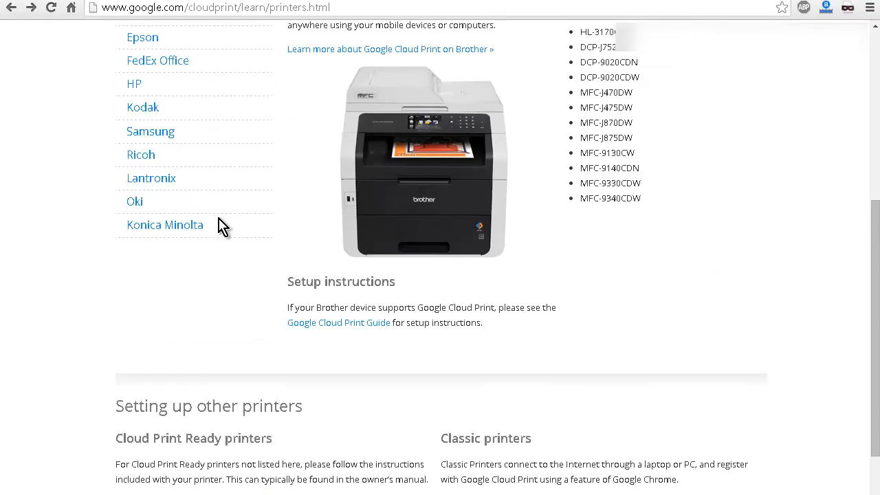
{"action": "scroll", "scroll_direction": "up", "scroll_amount": 3}
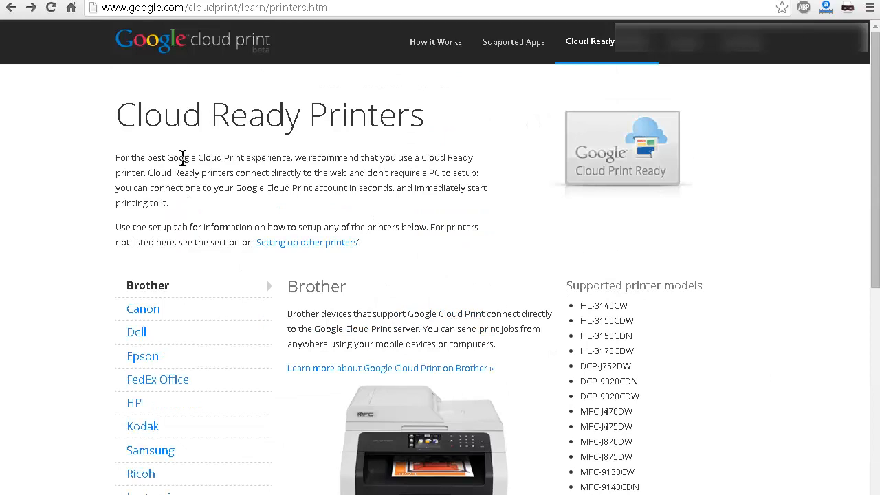
{"action": "mouse_move", "coordinate": [297, 192]}
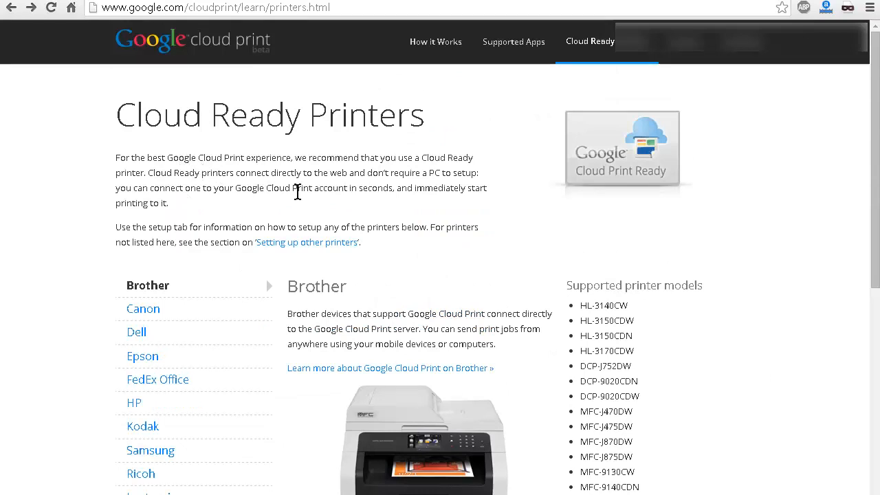
{"action": "mouse_move", "coordinate": [371, 157]}
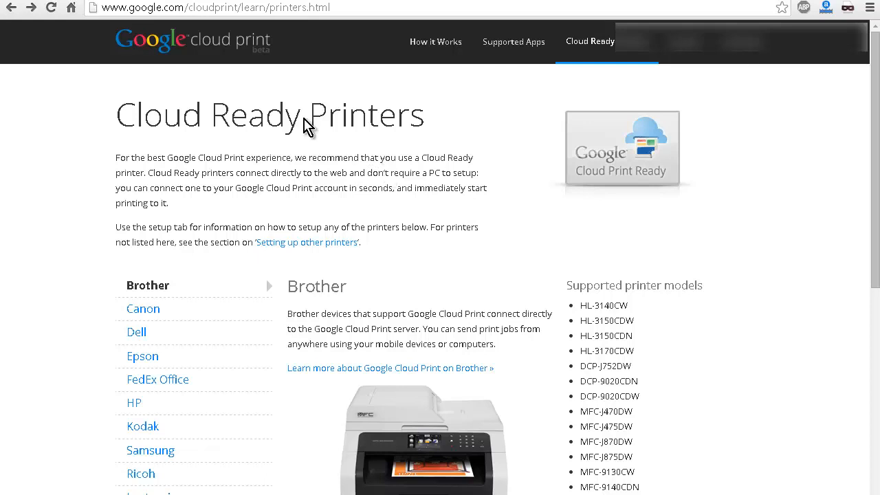
{"action": "mouse_move", "coordinate": [239, 106]}
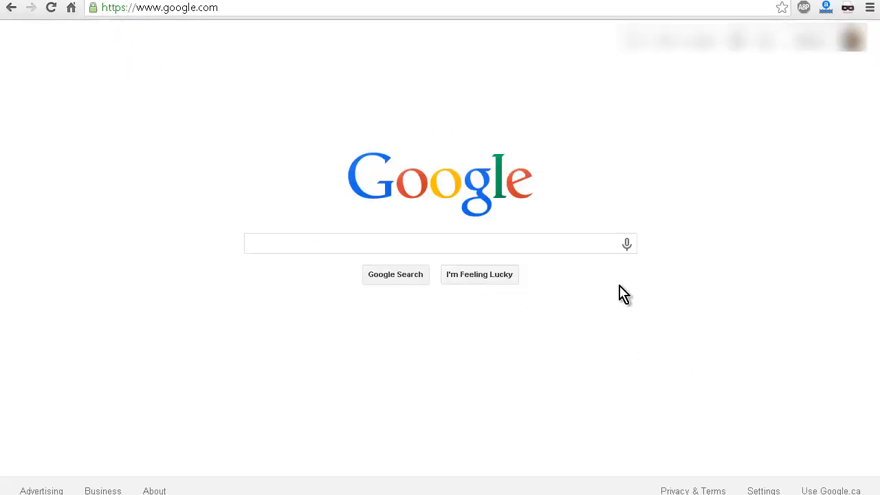
{"action": "mouse_move", "coordinate": [477, 335]}
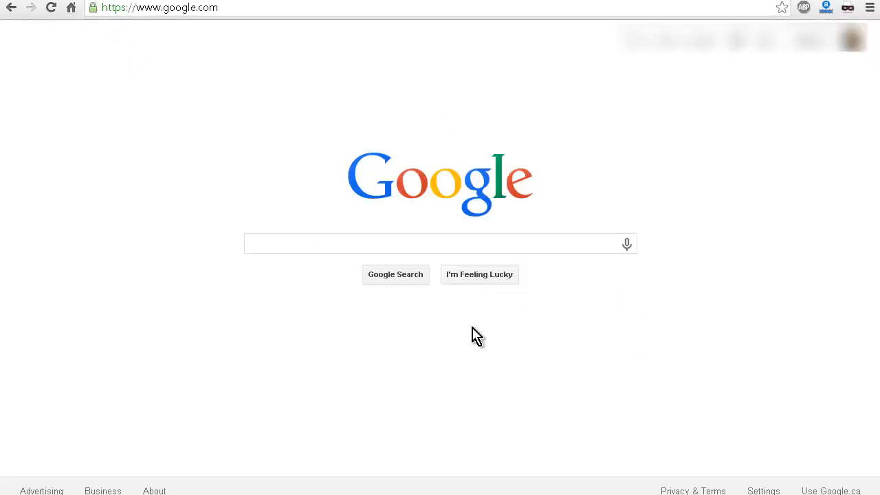
{"action": "mouse_move", "coordinate": [586, 365]}
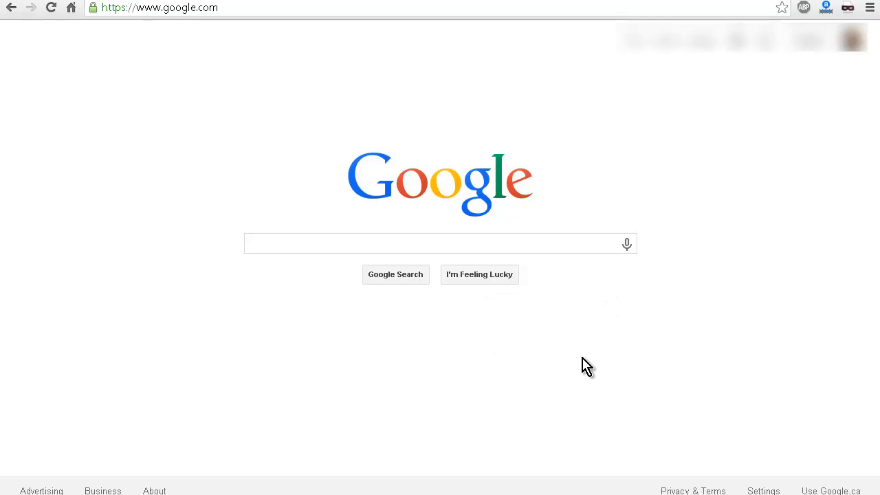
{"action": "mouse_move", "coordinate": [572, 378]}
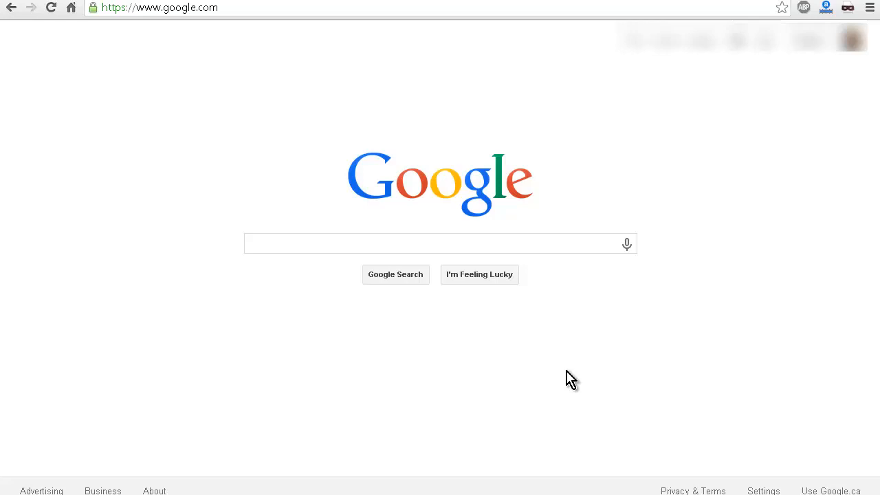
{"action": "mouse_move", "coordinate": [132, 335]}
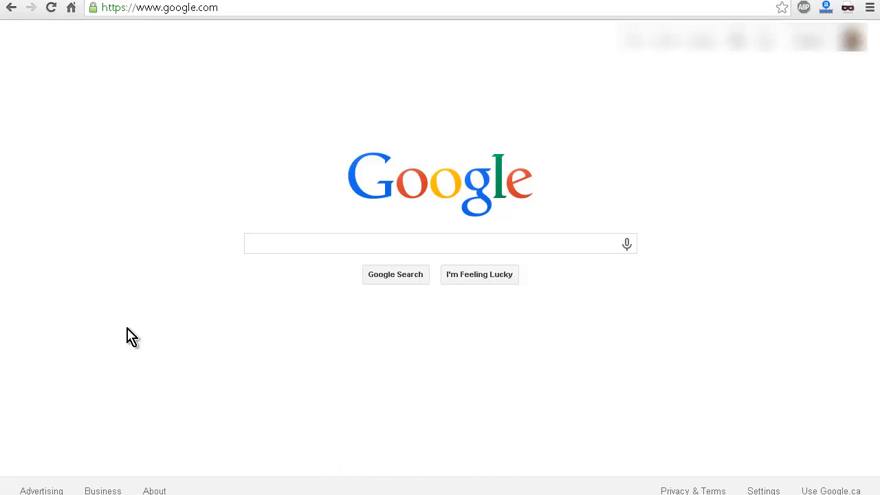
{"action": "mouse_move", "coordinate": [143, 394]}
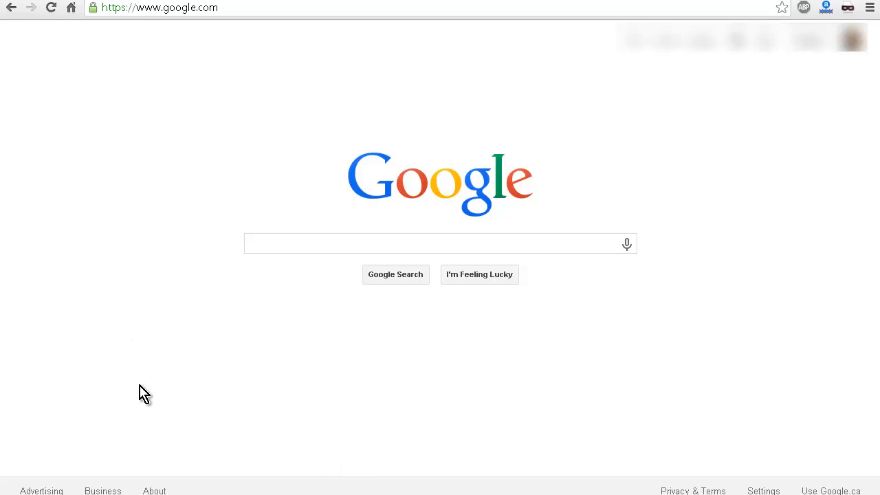
{"action": "mouse_move", "coordinate": [613, 145]}
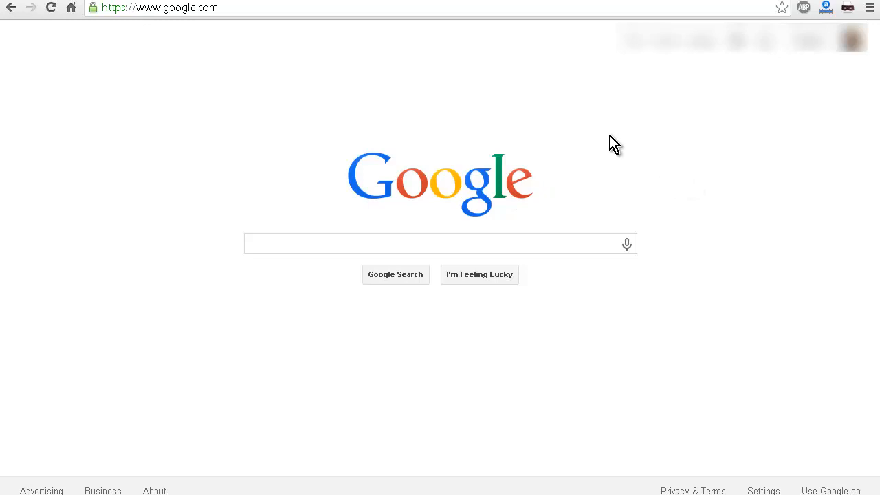
{"action": "mouse_move", "coordinate": [632, 131]}
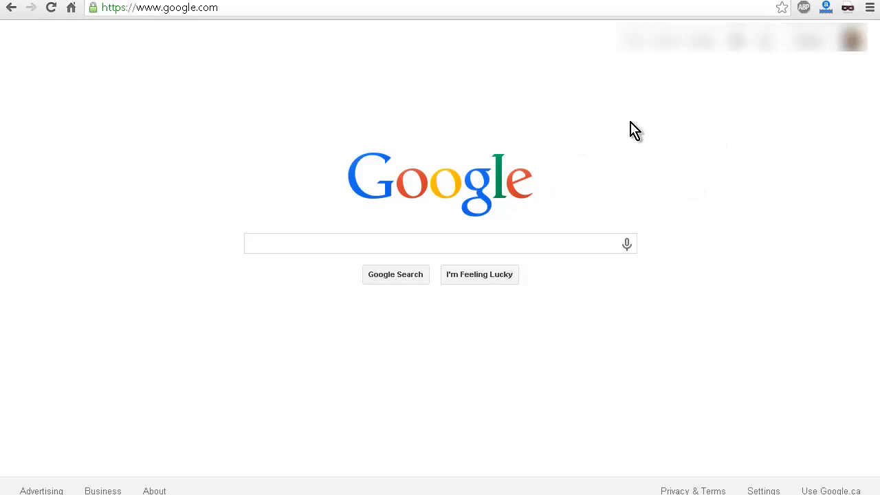
{"action": "mouse_move", "coordinate": [687, 171]}
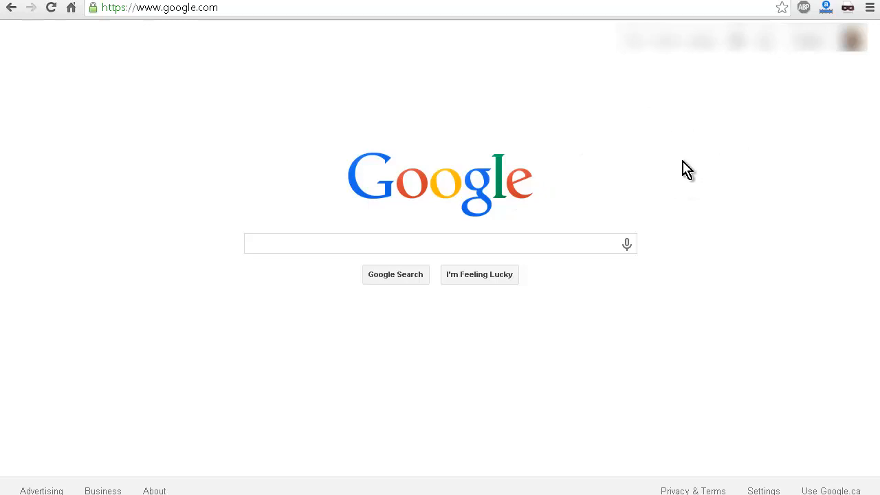
{"action": "mouse_move", "coordinate": [668, 159]}
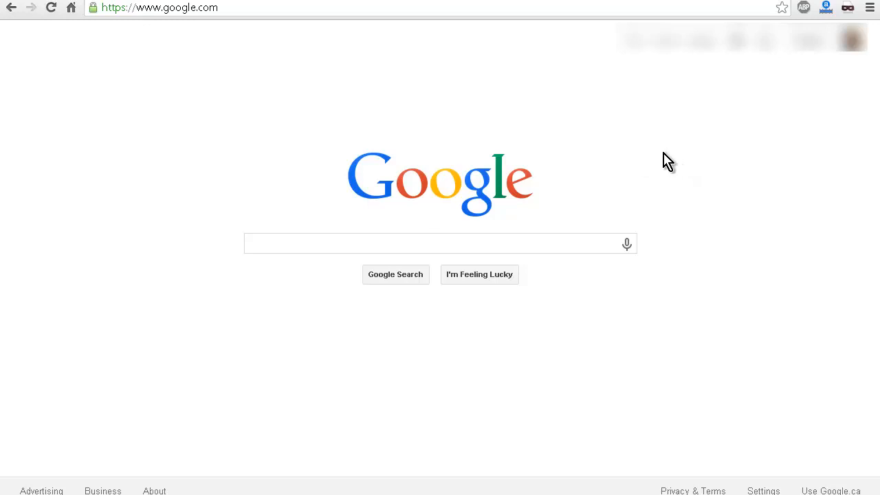
{"action": "mouse_move", "coordinate": [717, 171]}
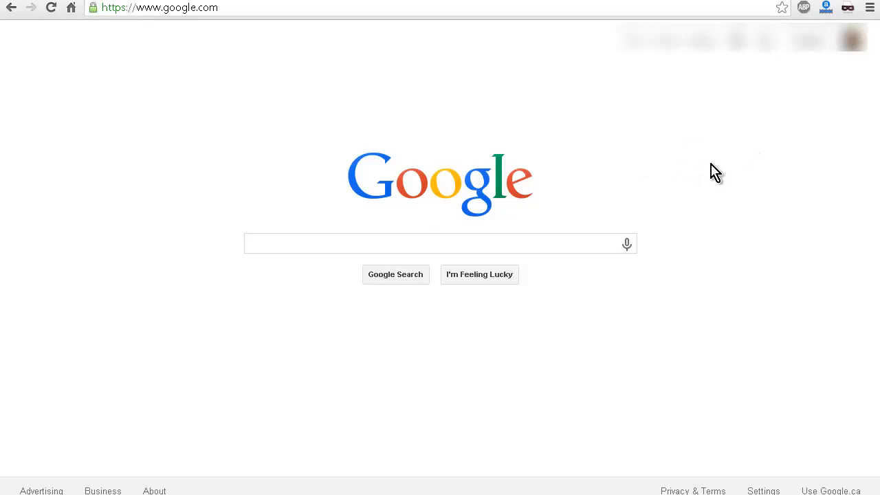
{"action": "mouse_move", "coordinate": [649, 136]}
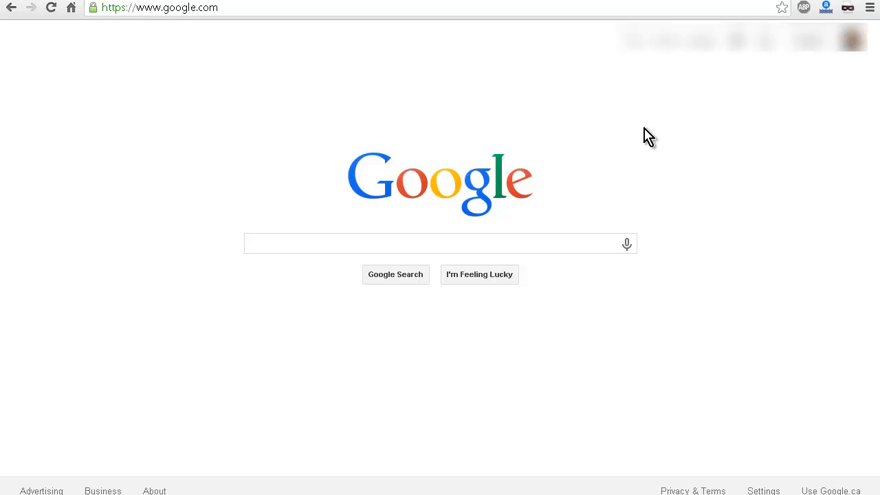
{"action": "mouse_move", "coordinate": [641, 130]}
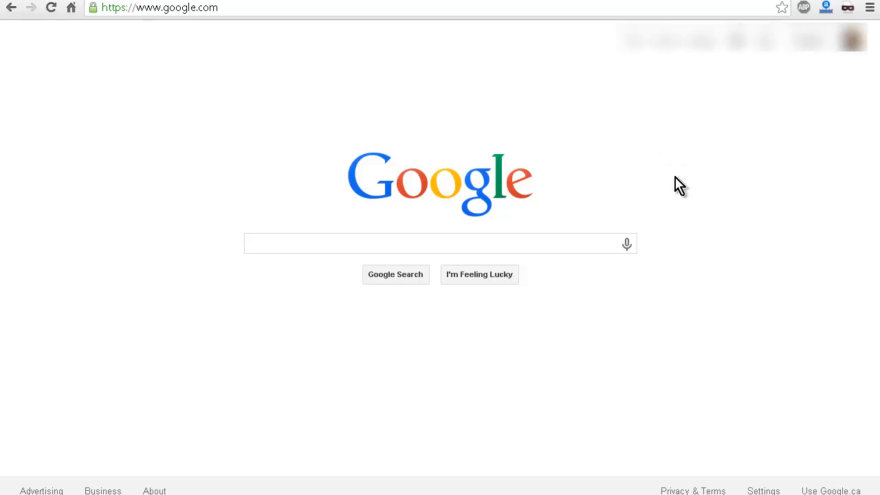
{"action": "mouse_move", "coordinate": [815, 85]}
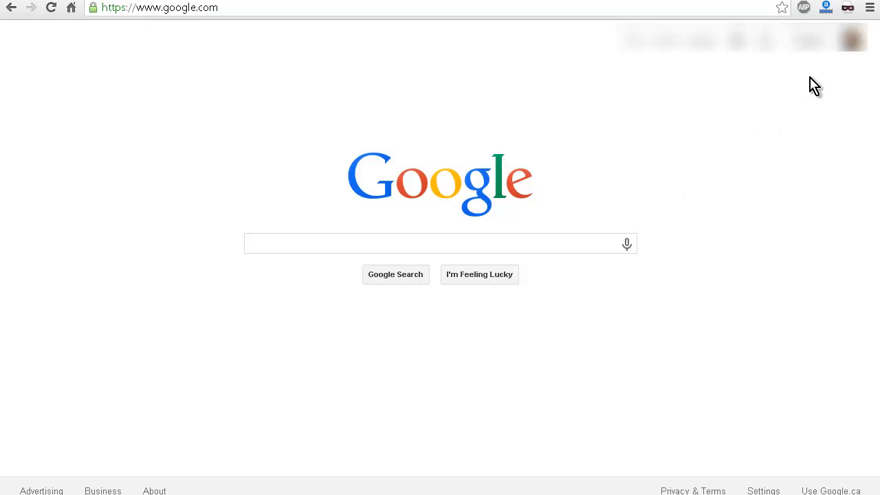
{"action": "mouse_move", "coordinate": [831, 54]}
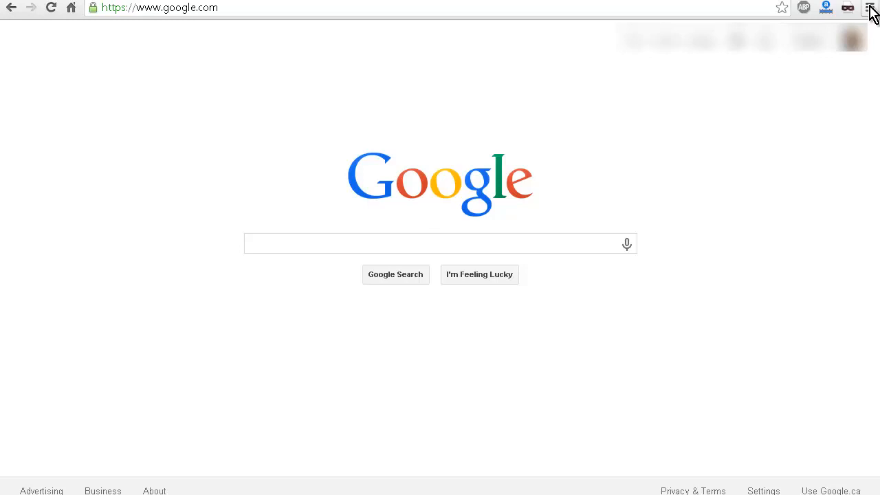
{"action": "mouse_move", "coordinate": [871, 16]}
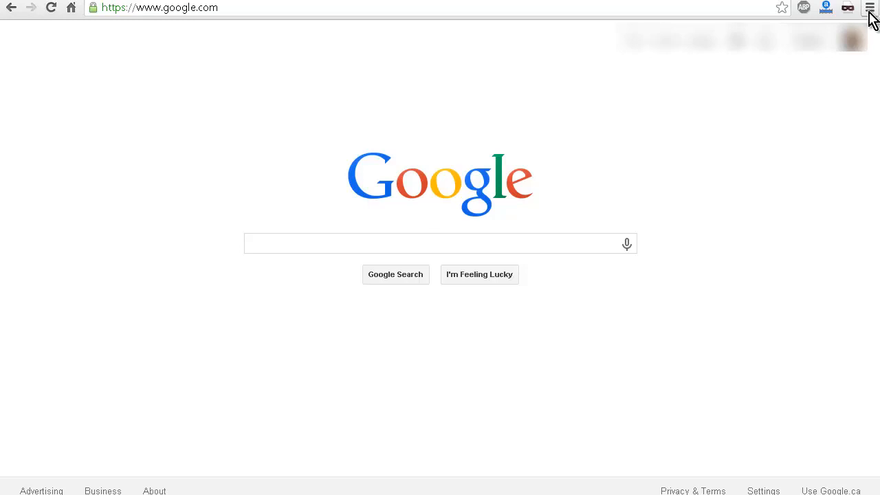
{"action": "left_click", "coordinate": [869, 8]}
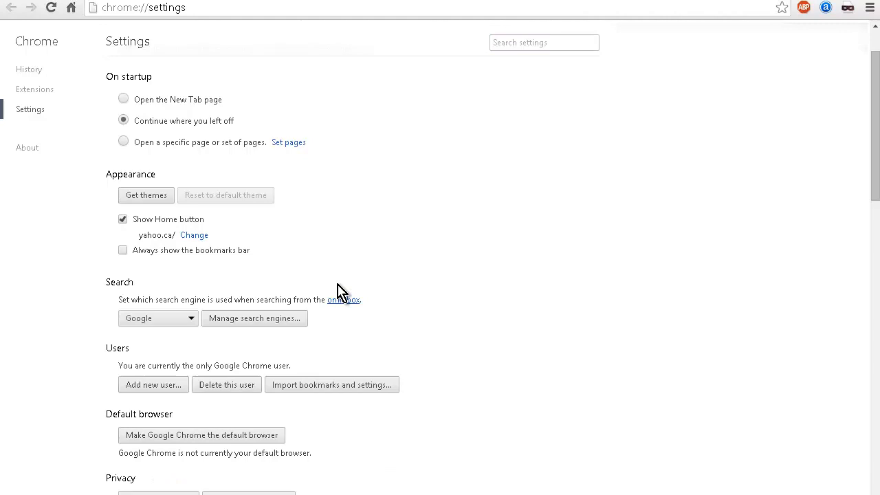
{"action": "scroll", "scroll_direction": "down", "scroll_amount": 3}
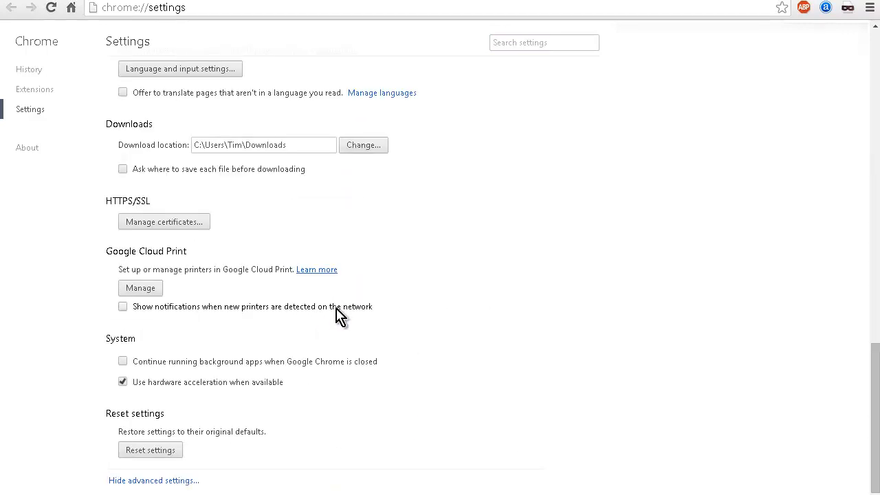
{"action": "mouse_move", "coordinate": [102, 268]}
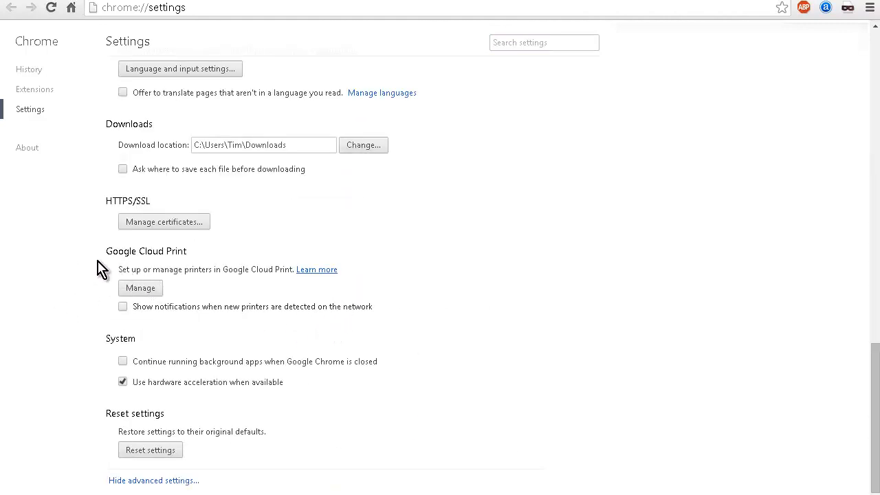
{"action": "mouse_move", "coordinate": [197, 268]}
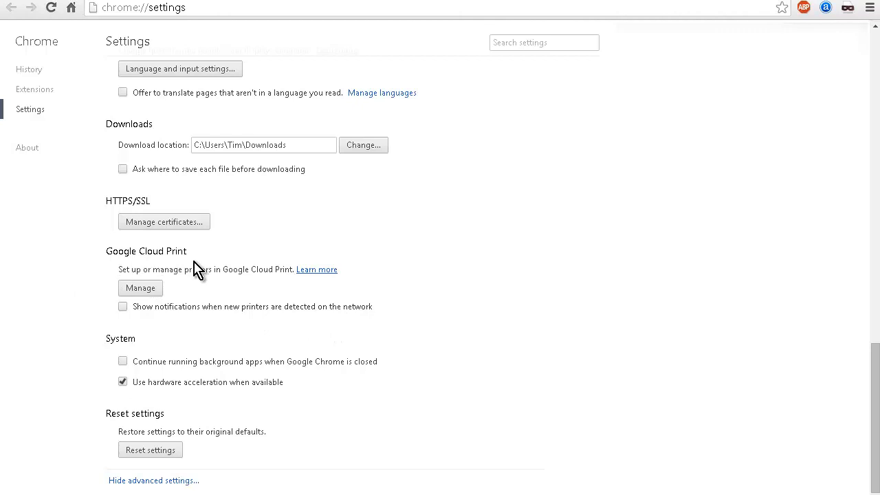
{"action": "mouse_move", "coordinate": [158, 292]}
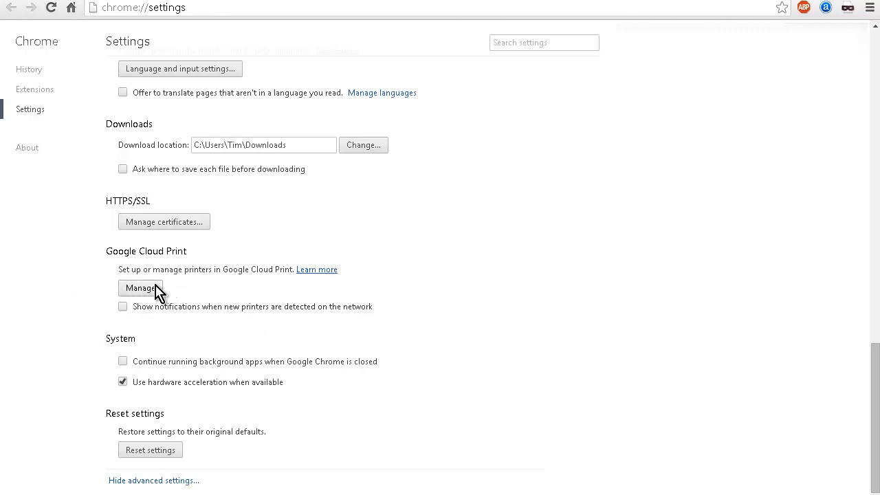
Manage Google Cloud Print printers, landing on the chrome://devices page
{"action": "left_click", "coordinate": [140, 289]}
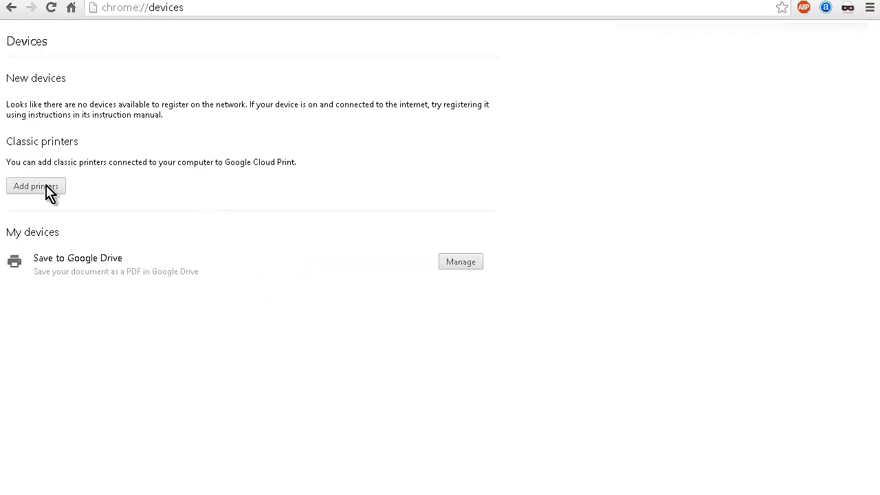
{"action": "mouse_move", "coordinate": [159, 268]}
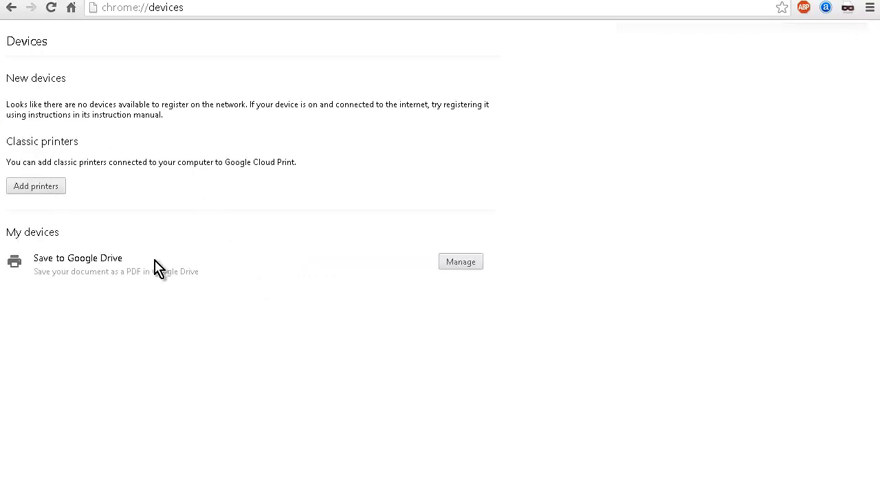
{"action": "mouse_move", "coordinate": [110, 268]}
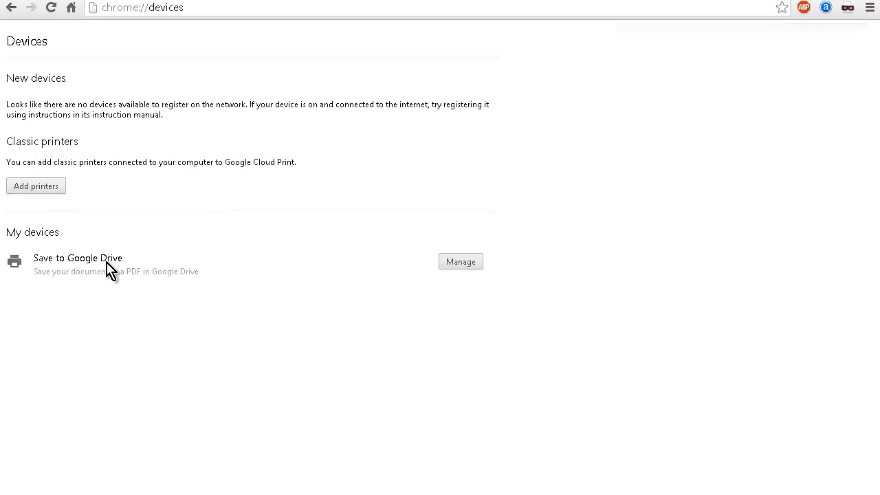
{"action": "mouse_move", "coordinate": [117, 319]}
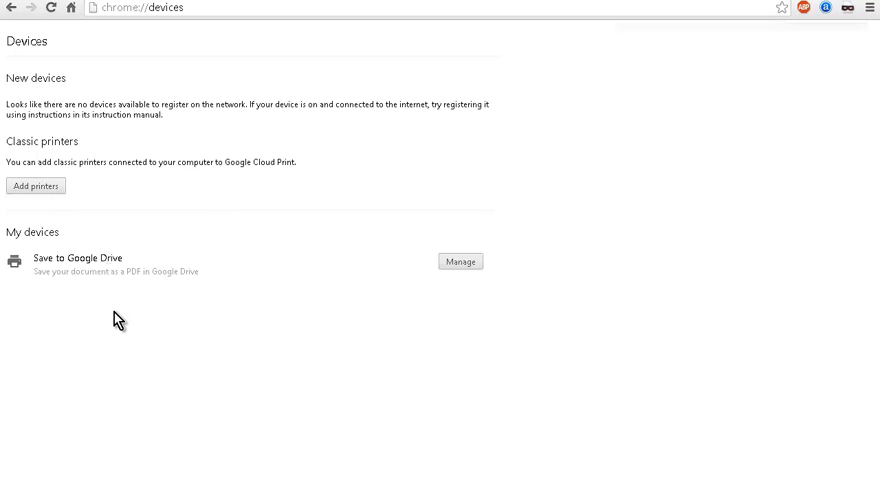
{"action": "mouse_move", "coordinate": [52, 244]}
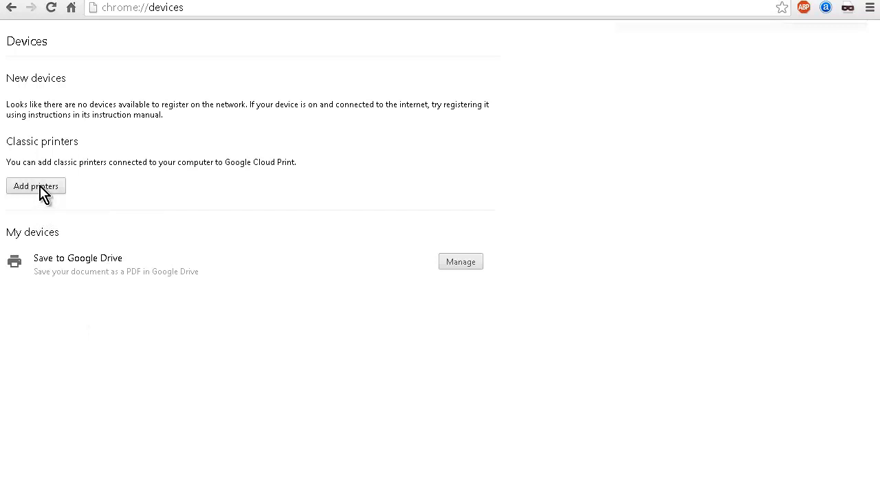
Add classic printers, leaving only HP LaserJet 1200 Series PCL 5 checked (Fax and XPS Writer off)
{"action": "left_click", "coordinate": [35, 186]}
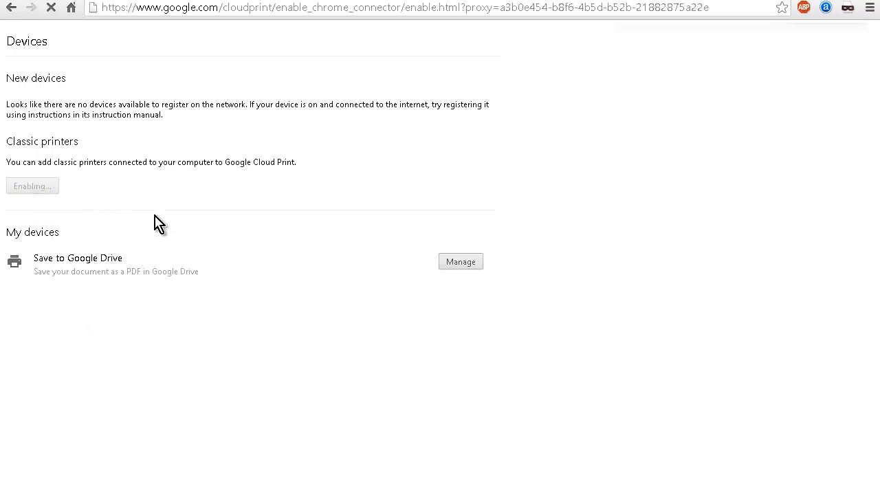
{"action": "mouse_move", "coordinate": [337, 368]}
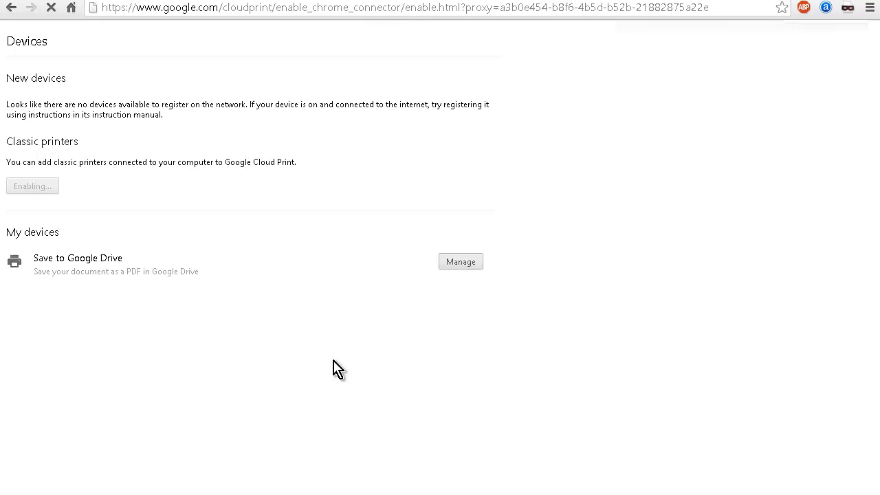
{"action": "mouse_move", "coordinate": [305, 409]}
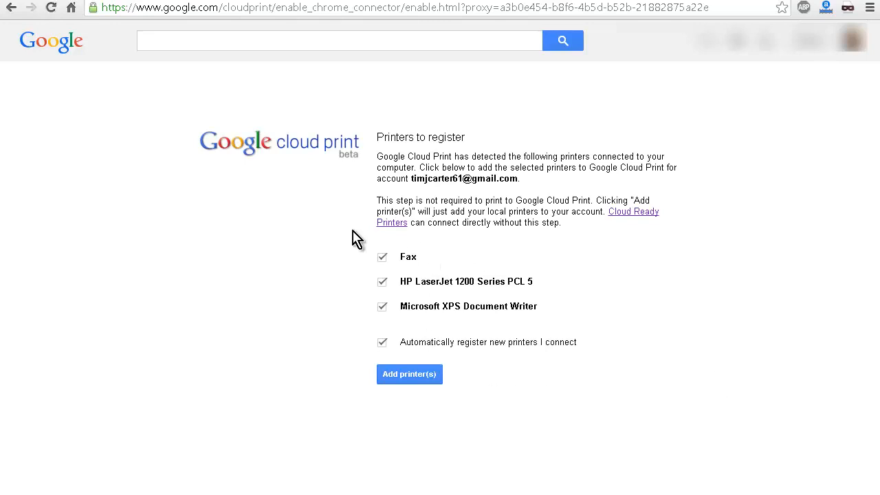
{"action": "left_click", "coordinate": [383, 257]}
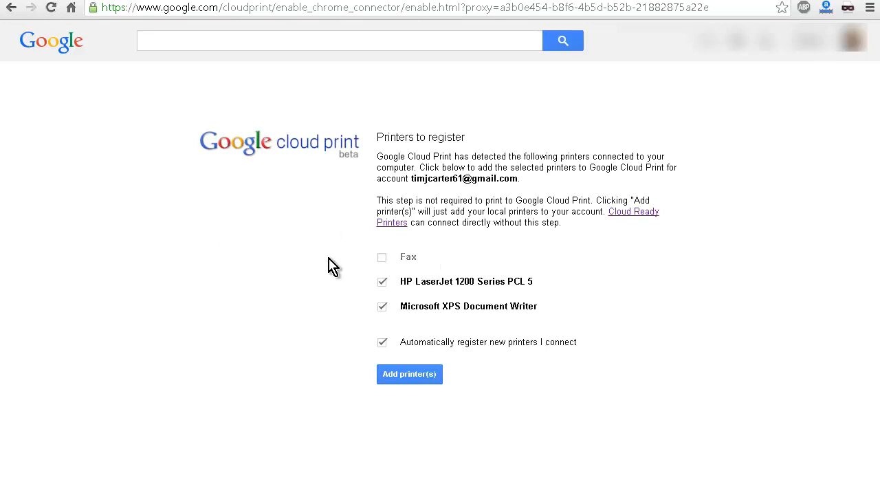
{"action": "left_click", "coordinate": [382, 305]}
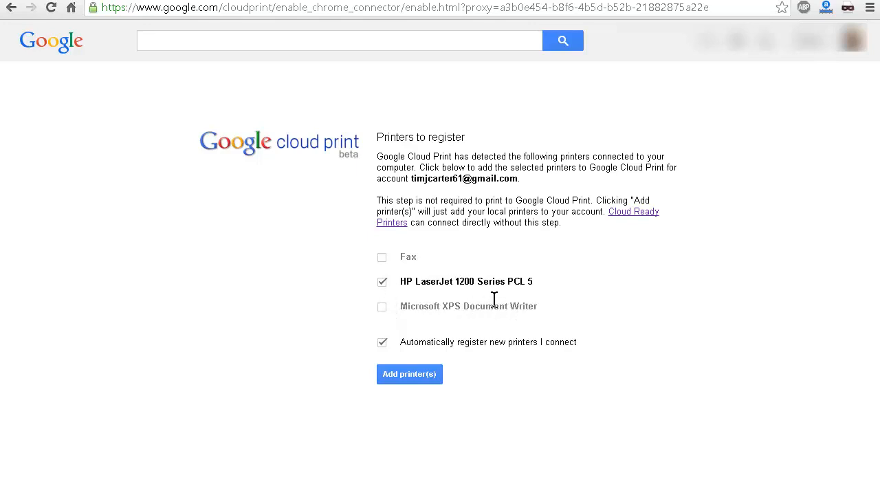
{"action": "mouse_move", "coordinate": [543, 305]}
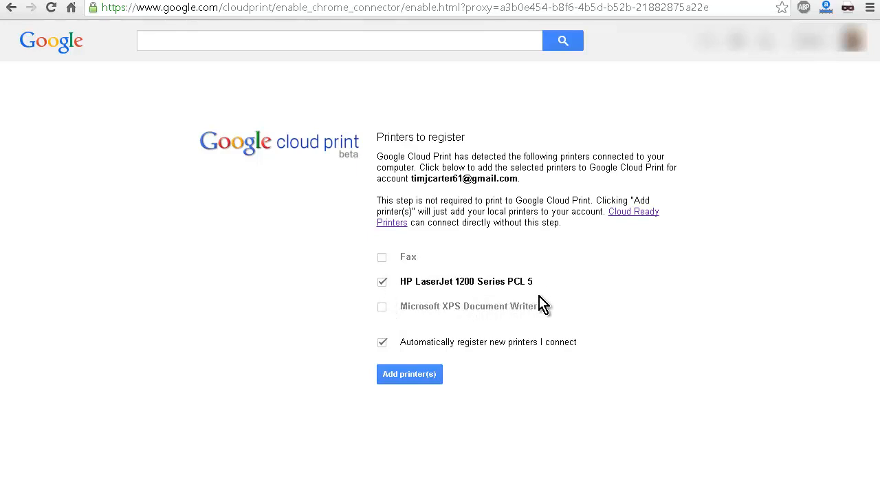
{"action": "mouse_move", "coordinate": [558, 302]}
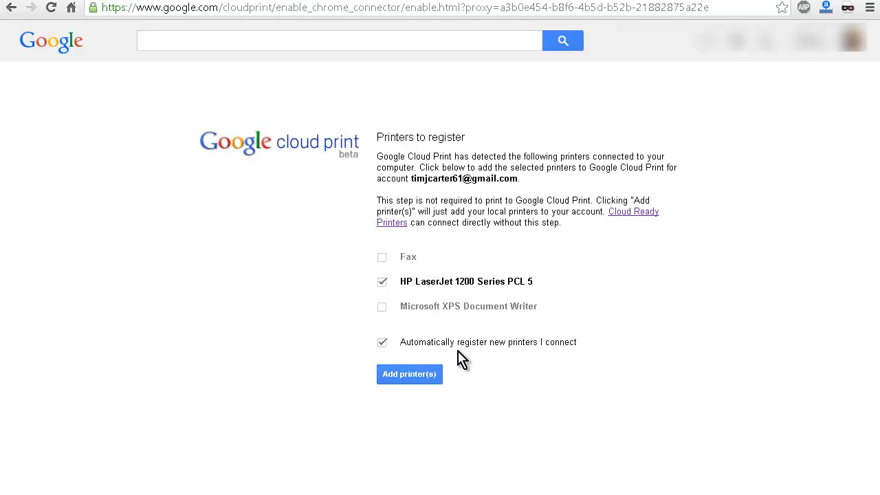
{"action": "mouse_move", "coordinate": [497, 363]}
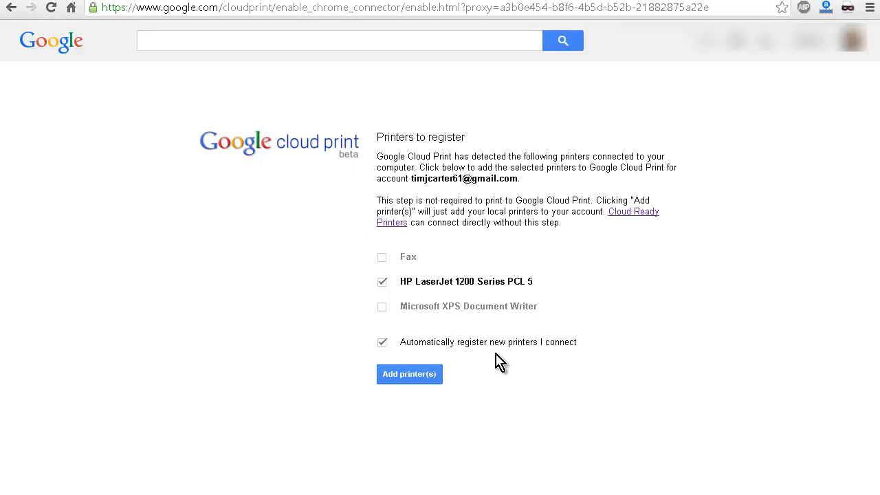
{"action": "mouse_move", "coordinate": [496, 368]}
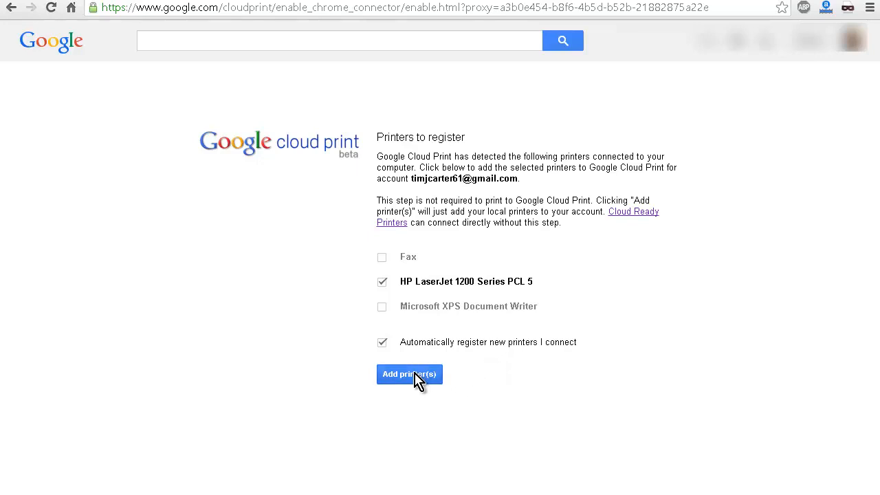
Register the HP LaserJet 1200 Series PCL 5 and select it in the managed printers list
{"action": "left_click", "coordinate": [409, 374]}
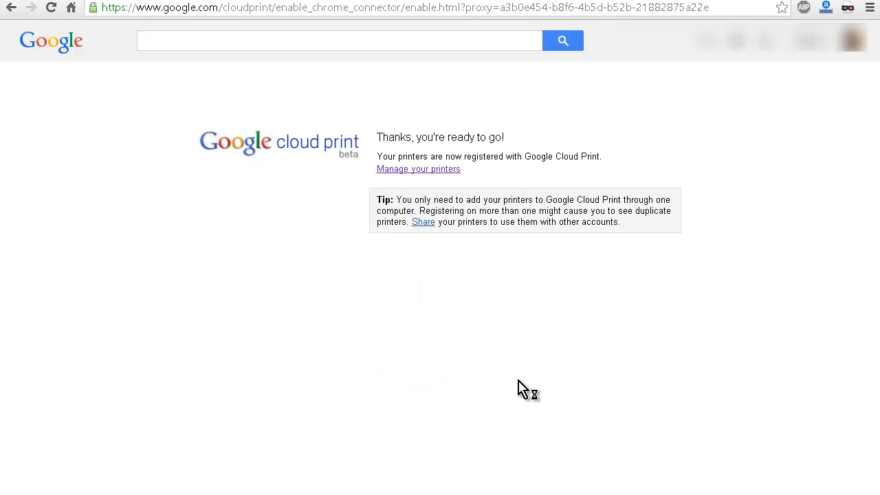
{"action": "mouse_move", "coordinate": [382, 195]}
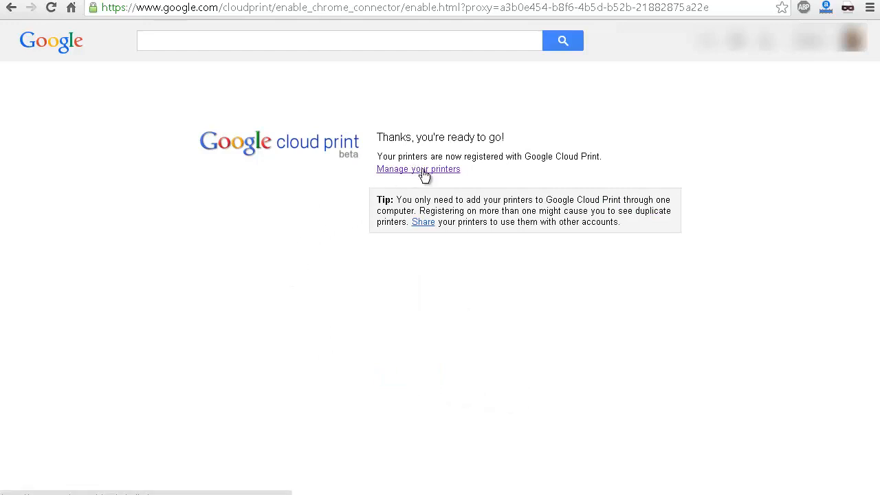
{"action": "left_click", "coordinate": [418, 169]}
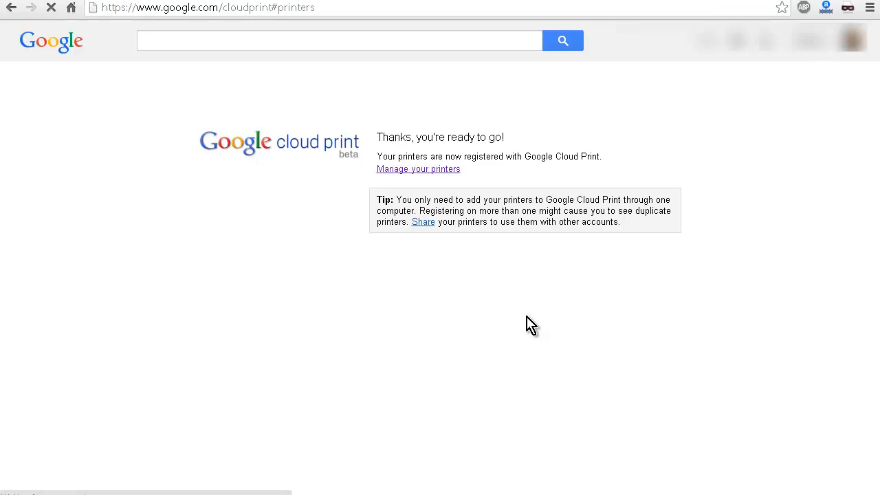
{"action": "left_click", "coordinate": [417, 167]}
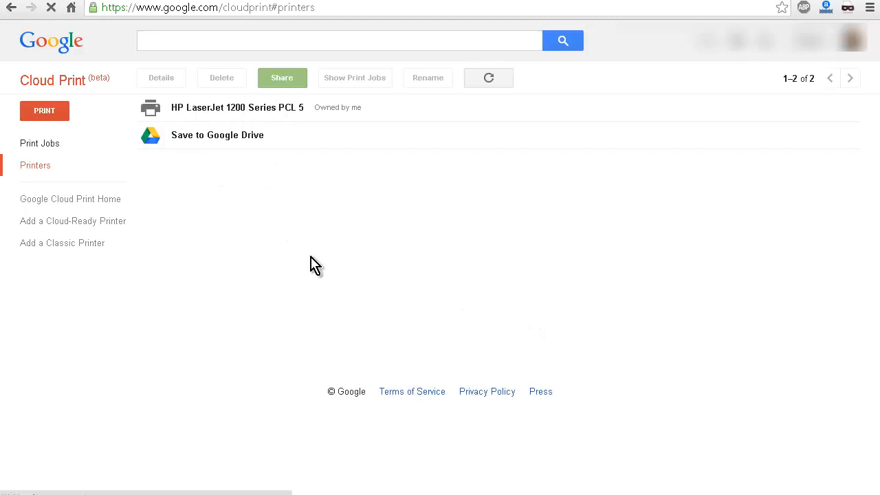
{"action": "left_click", "coordinate": [236, 107]}
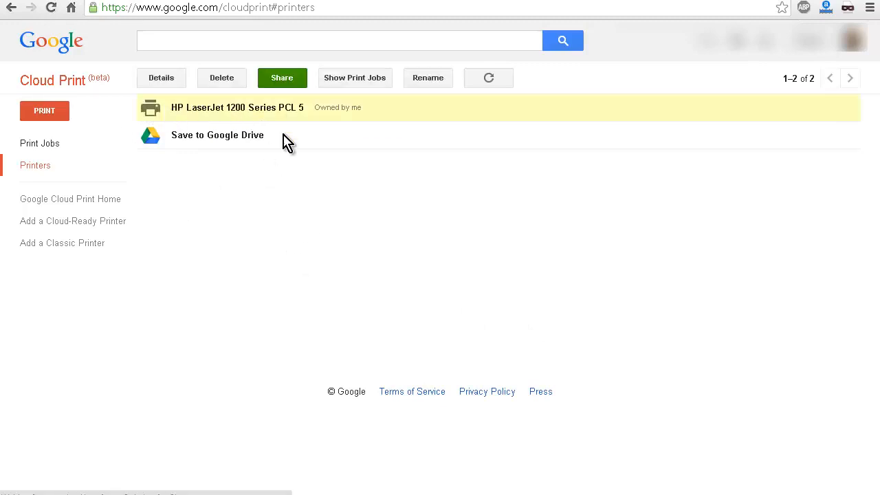
{"action": "mouse_move", "coordinate": [352, 289]}
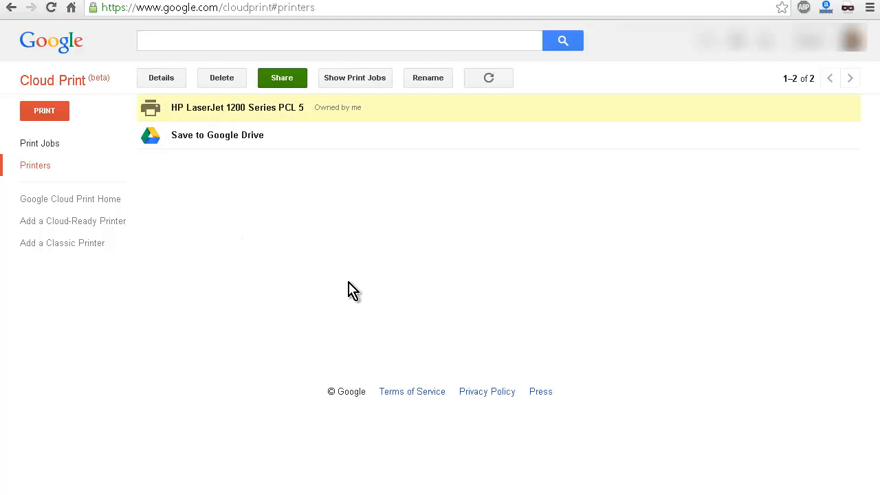
{"action": "left_click", "coordinate": [282, 77]}
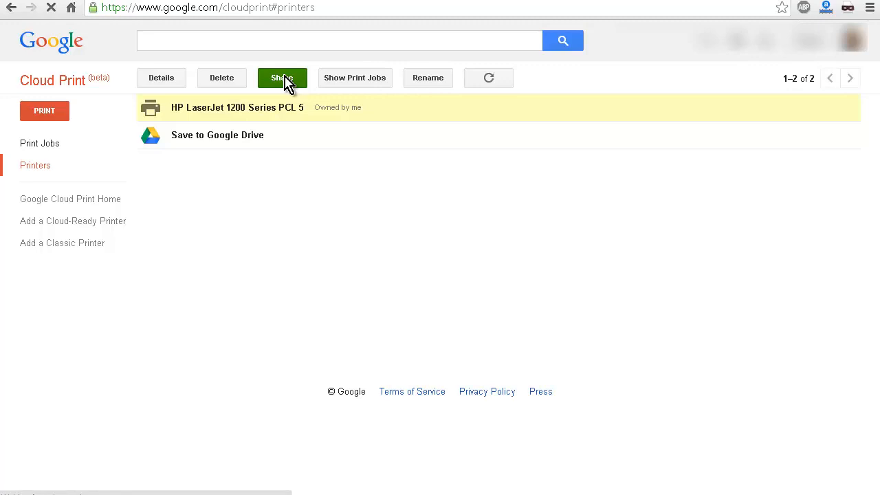
{"action": "left_click", "coordinate": [281, 77]}
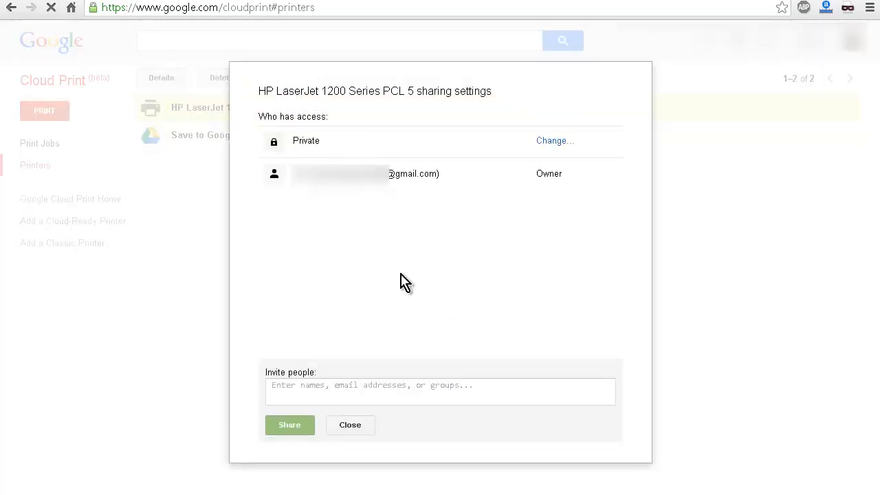
{"action": "mouse_move", "coordinate": [580, 150]}
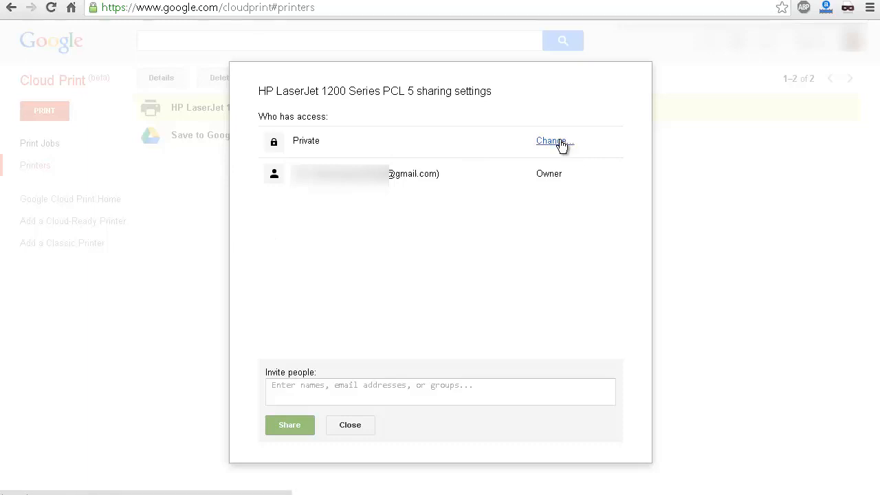
{"action": "left_click", "coordinate": [549, 140]}
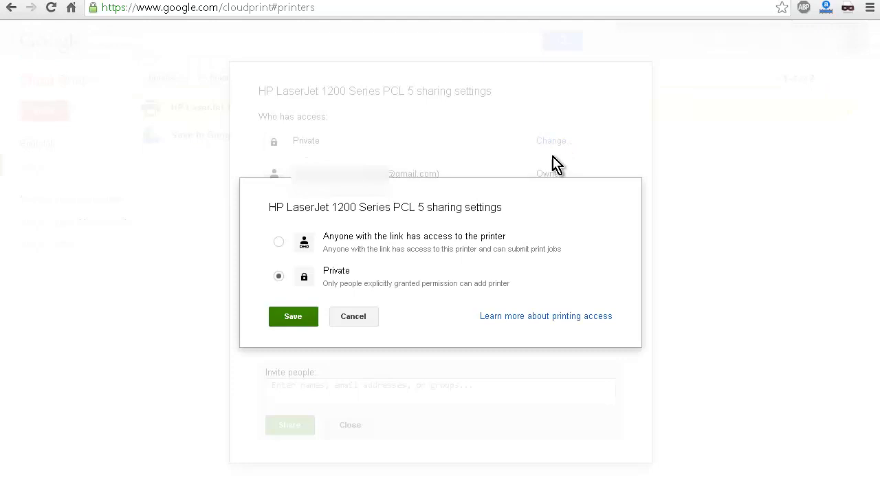
{"action": "mouse_move", "coordinate": [406, 227]}
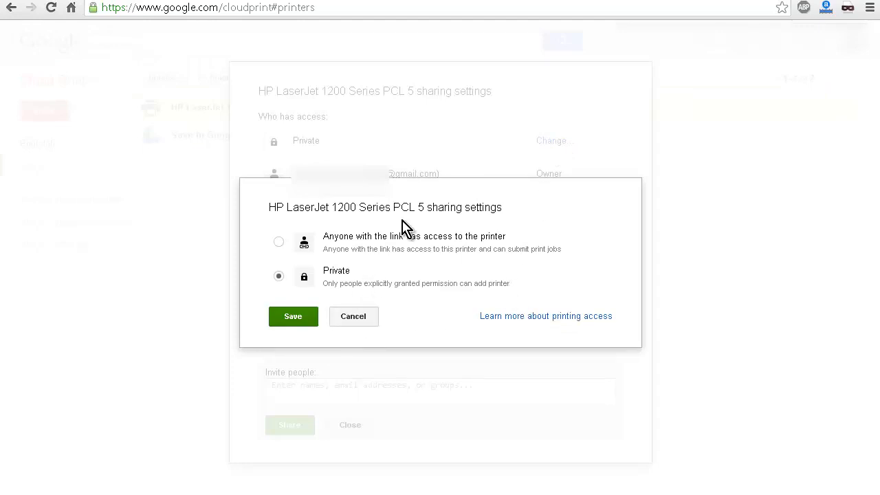
{"action": "left_click", "coordinate": [353, 316]}
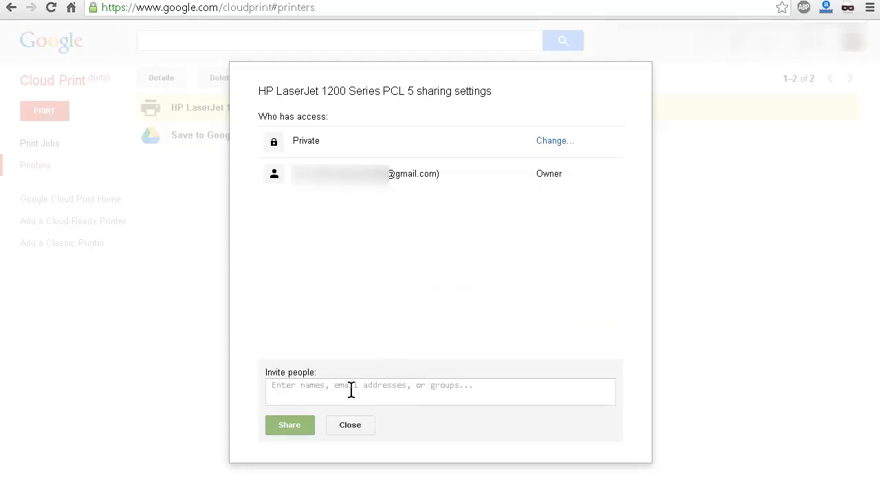
{"action": "mouse_move", "coordinate": [382, 385]}
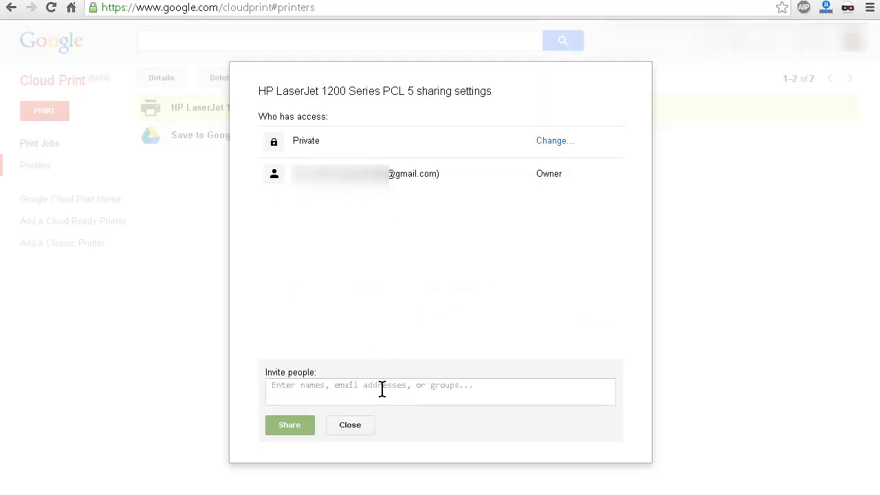
{"action": "mouse_move", "coordinate": [435, 396]}
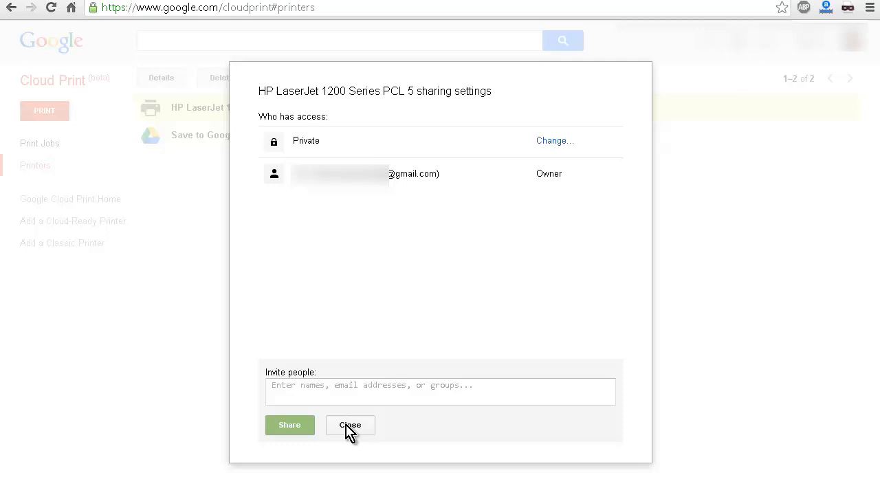
{"action": "mouse_move", "coordinate": [358, 241]}
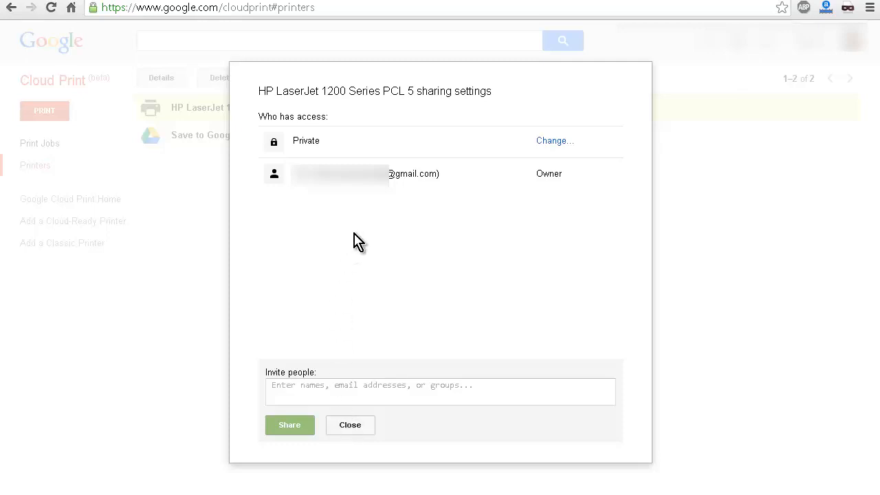
{"action": "left_click", "coordinate": [349, 423]}
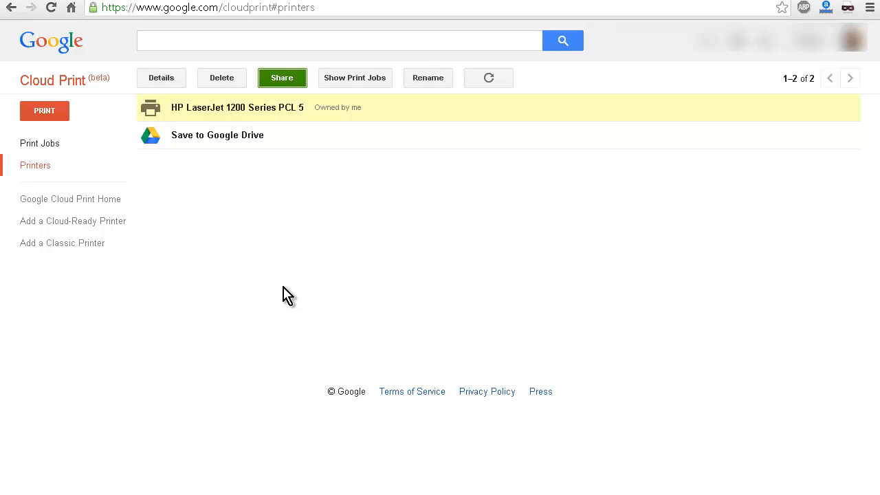
{"action": "mouse_move", "coordinate": [354, 263]}
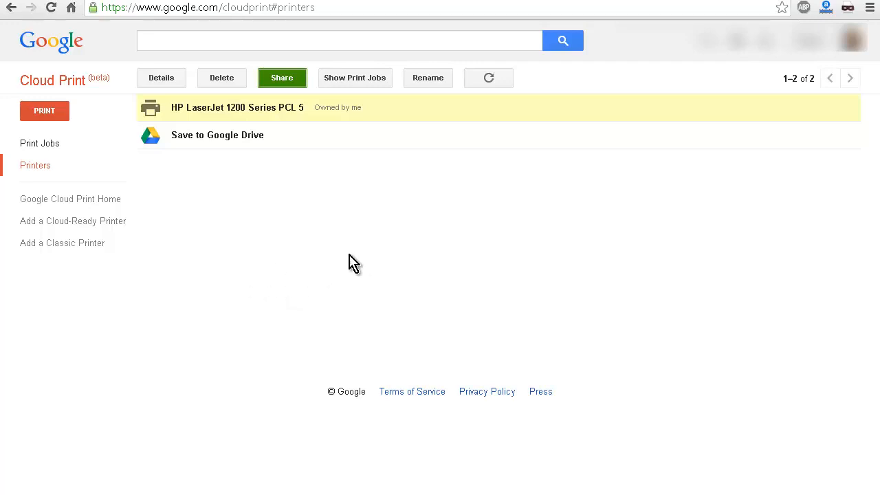
{"action": "mouse_move", "coordinate": [360, 303]}
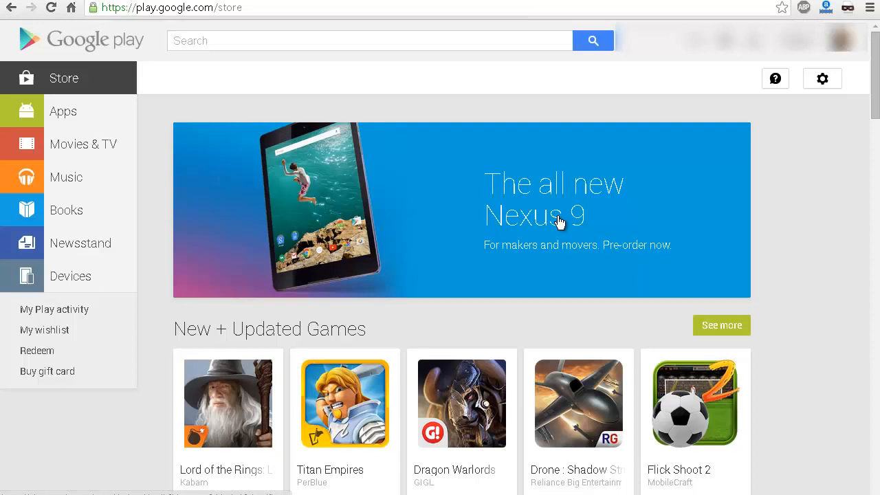
{"action": "mouse_move", "coordinate": [96, 192]}
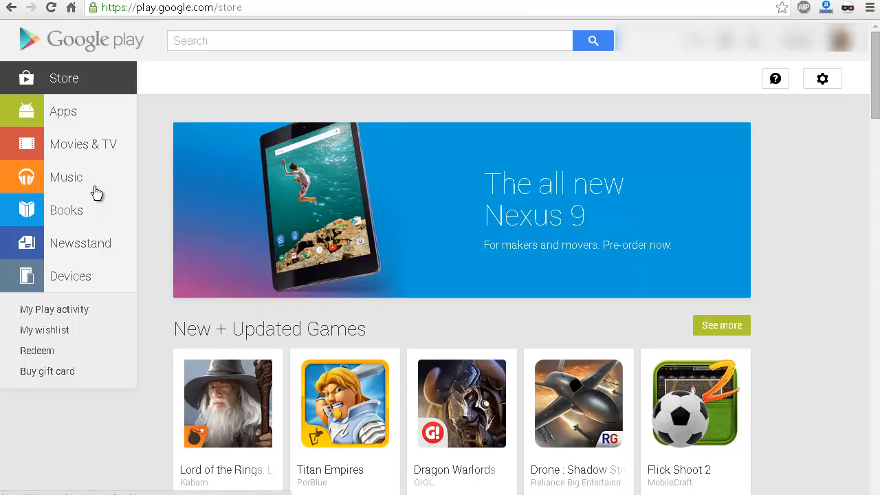
{"action": "mouse_move", "coordinate": [171, 74]}
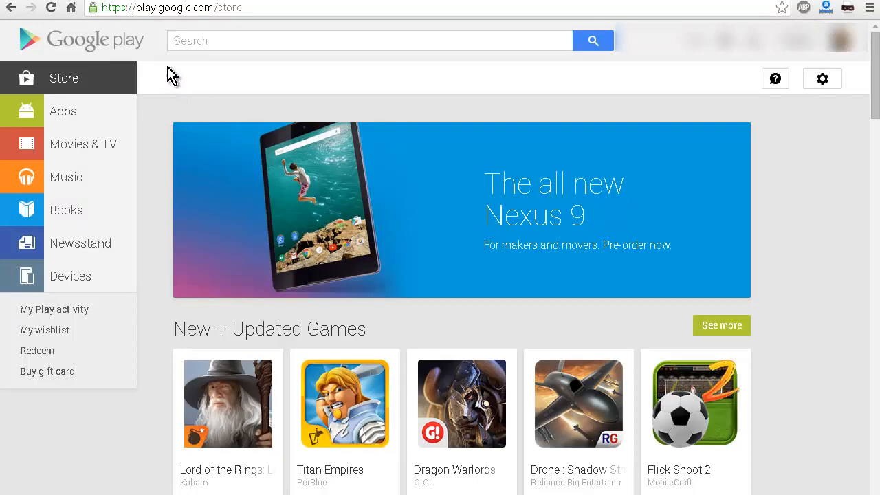
{"action": "mouse_move", "coordinate": [212, 74]}
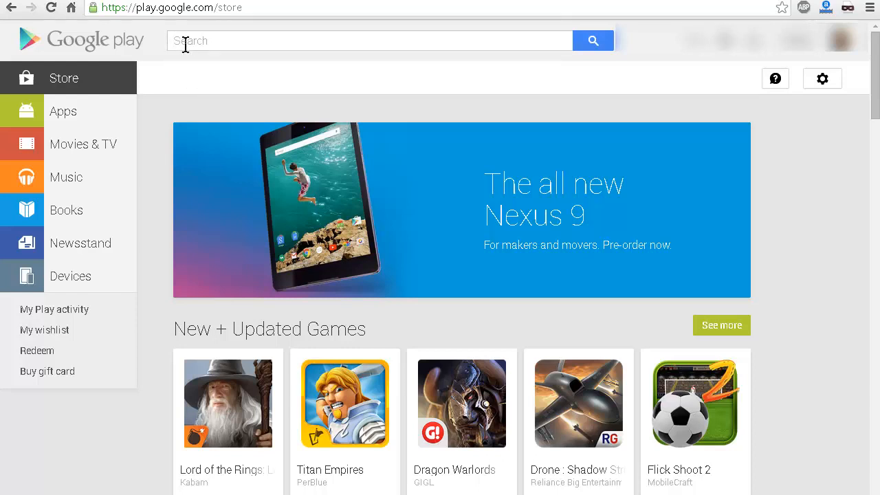
{"action": "mouse_move", "coordinate": [182, 99]}
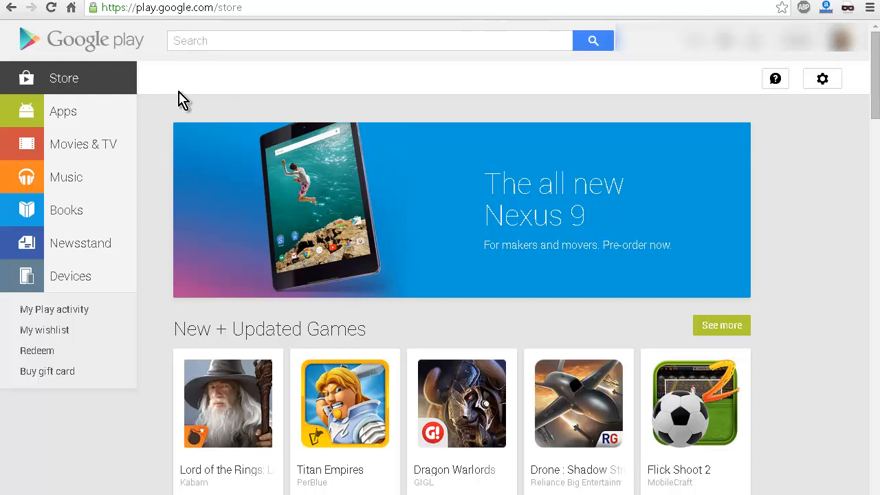
Search the Play Store for 'cloud print' and pick Google's Cloud Print result
{"action": "left_click", "coordinate": [368, 40]}
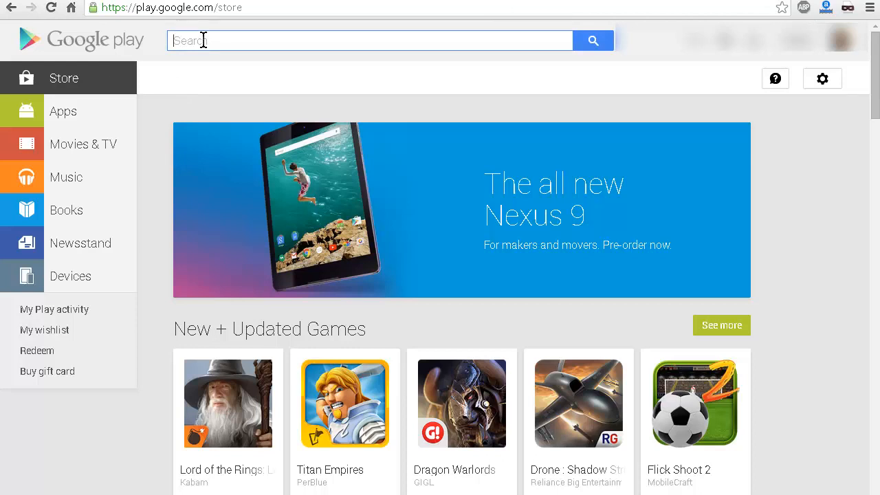
{"action": "type", "text": "c,oud pr"}
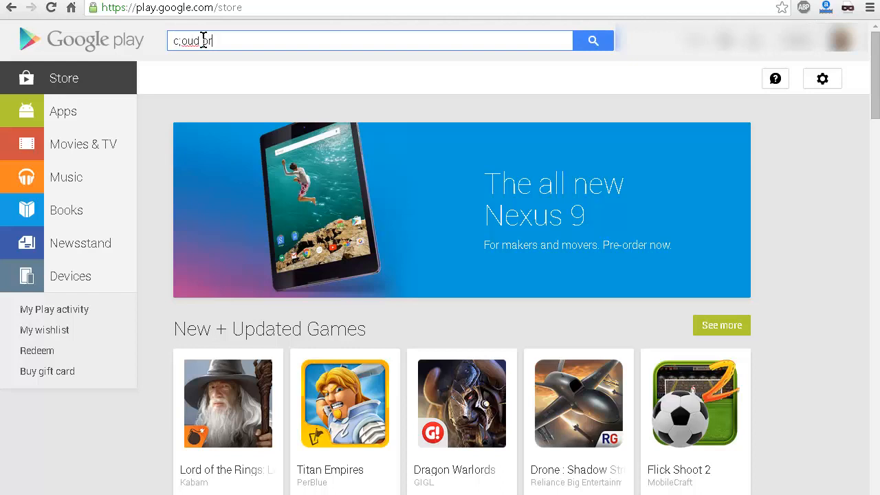
{"action": "type", "text": "nt"}
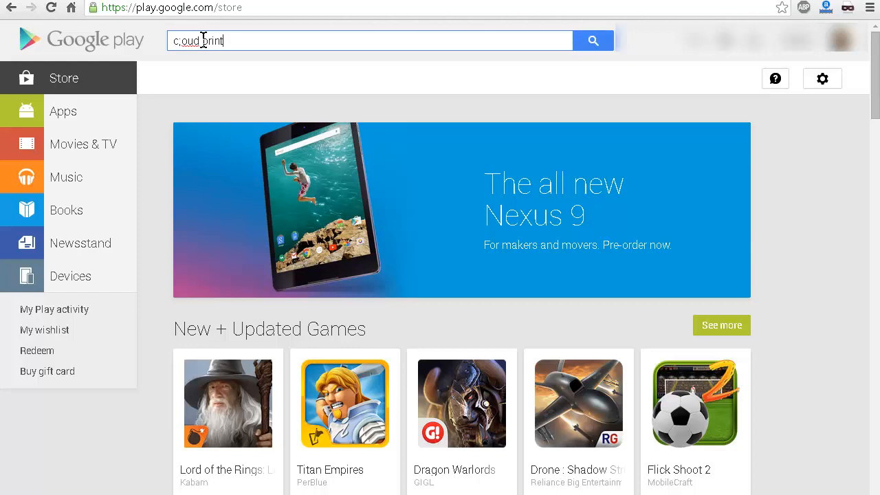
{"action": "key", "text": "enter"}
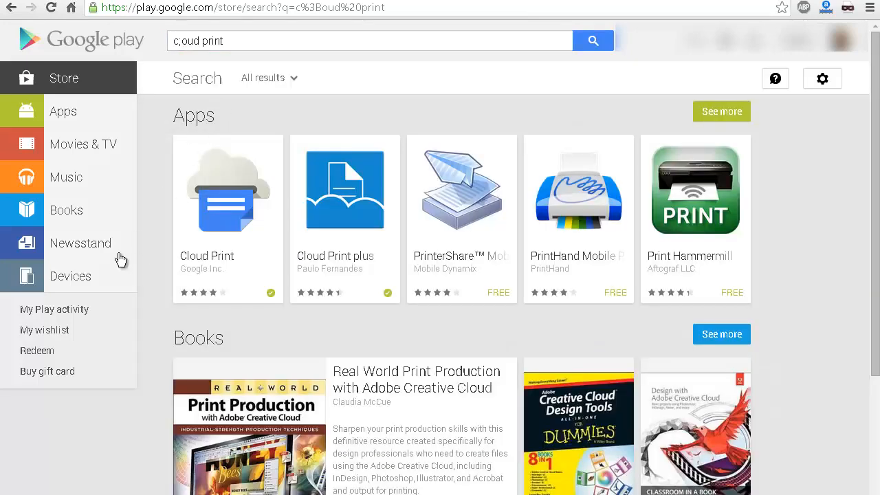
{"action": "mouse_move", "coordinate": [227, 213]}
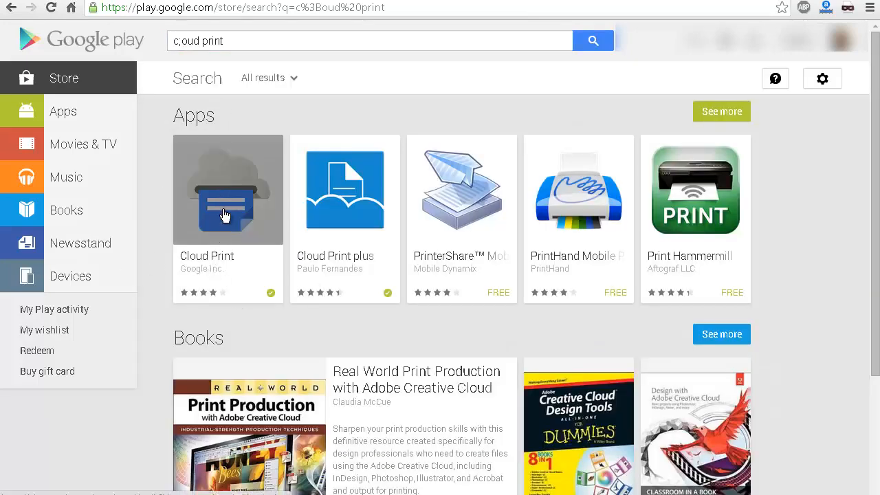
{"action": "mouse_move", "coordinate": [225, 272]}
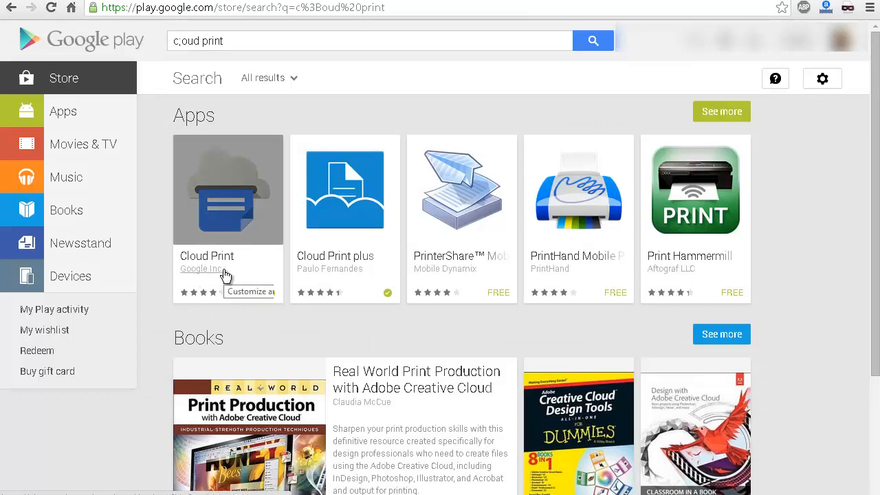
{"action": "left_click", "coordinate": [228, 190]}
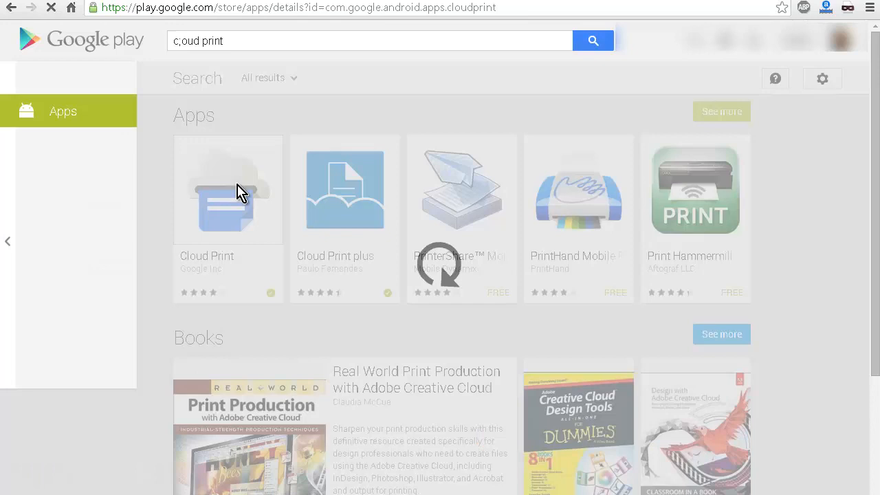
View the Cloud Print app's details, confirming it is already installed on the phone
{"action": "left_click", "coordinate": [228, 190]}
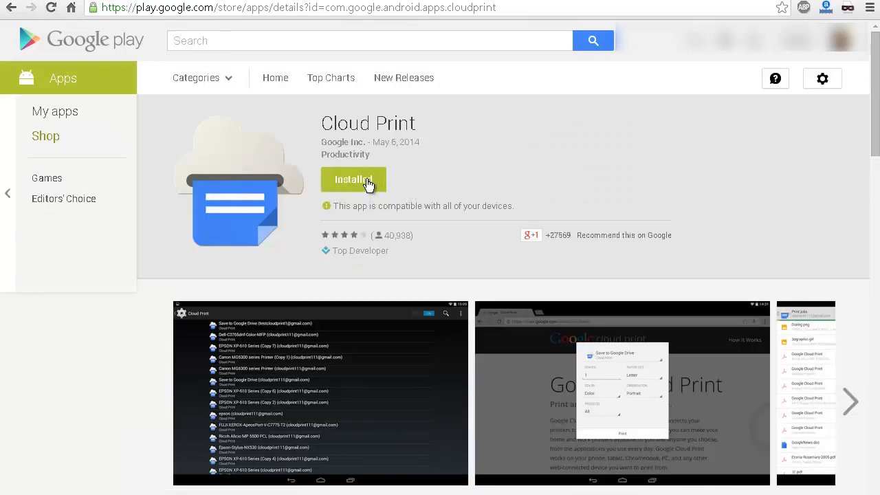
{"action": "left_click", "coordinate": [353, 178]}
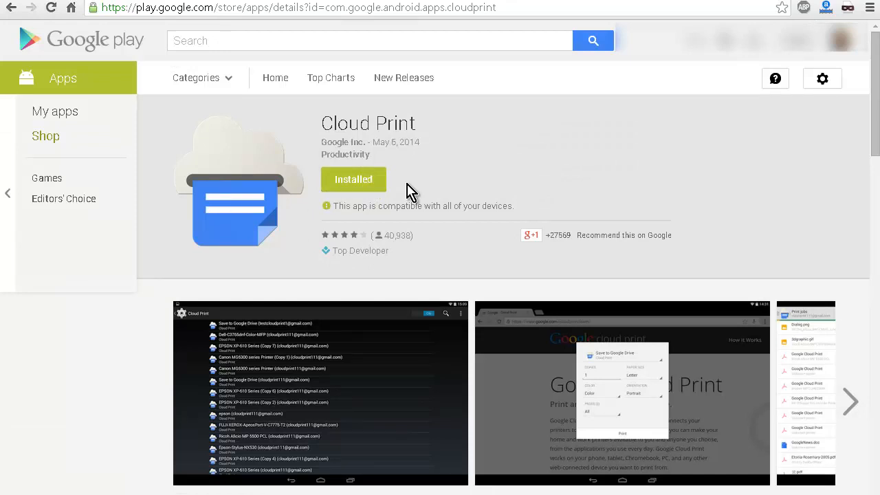
{"action": "mouse_move", "coordinate": [451, 191]}
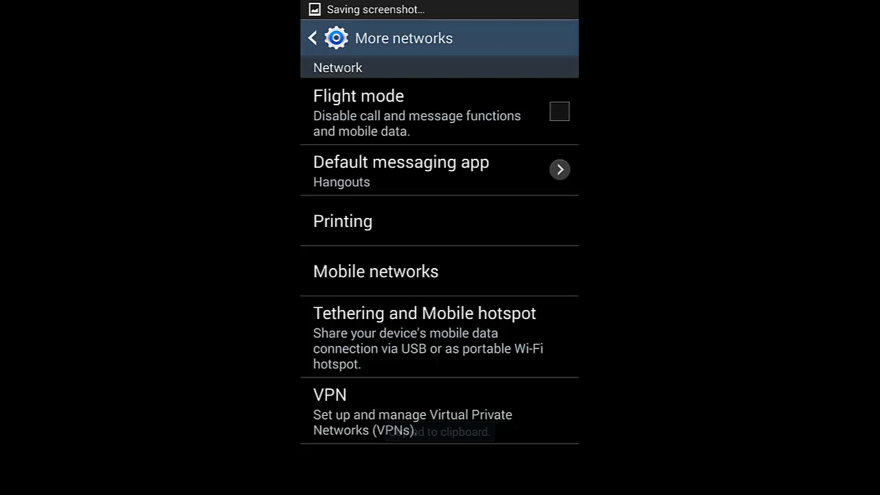
Switch on the Cloud Print printing service under Printing and OK the server warning
{"action": "left_click", "coordinate": [342, 220]}
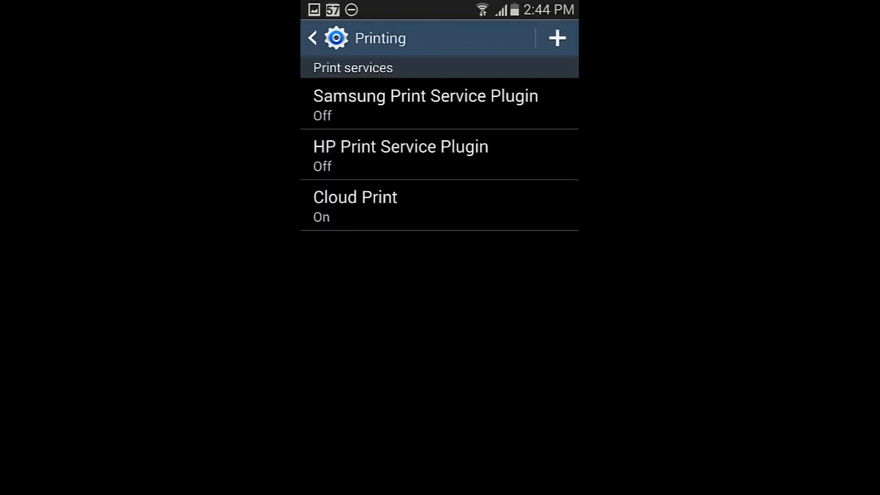
{"action": "left_click", "coordinate": [355, 197]}
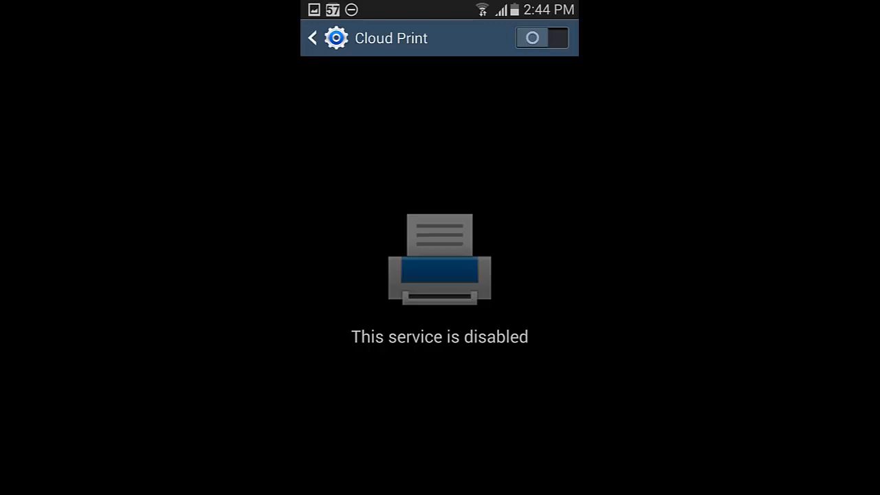
{"action": "left_click", "coordinate": [542, 38]}
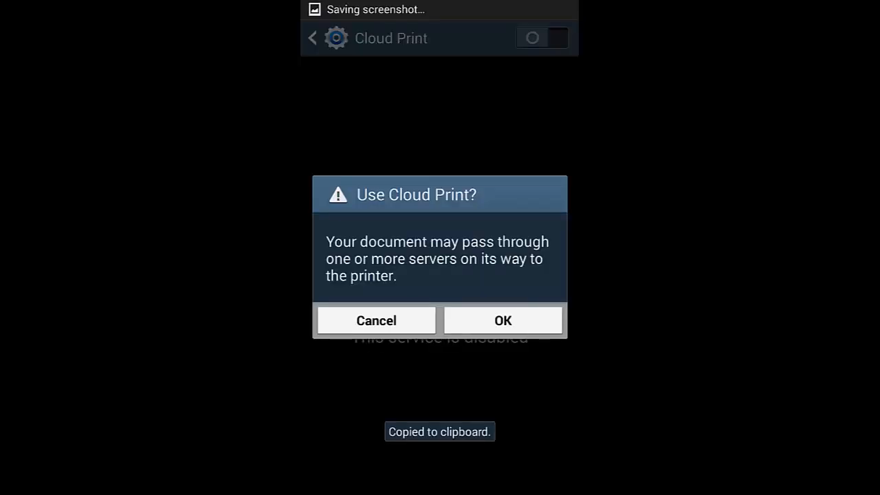
{"action": "left_click", "coordinate": [503, 320]}
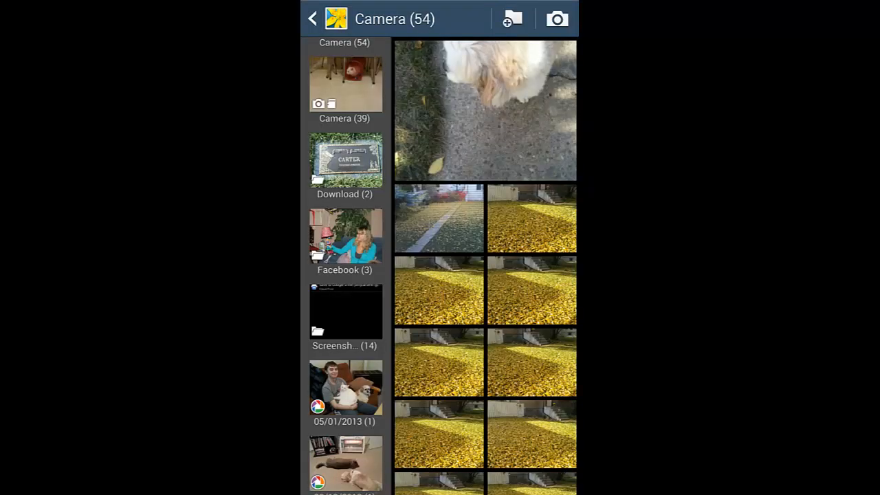
Print the house photo from the Camera album via Google Print
{"action": "left_click", "coordinate": [531, 219]}
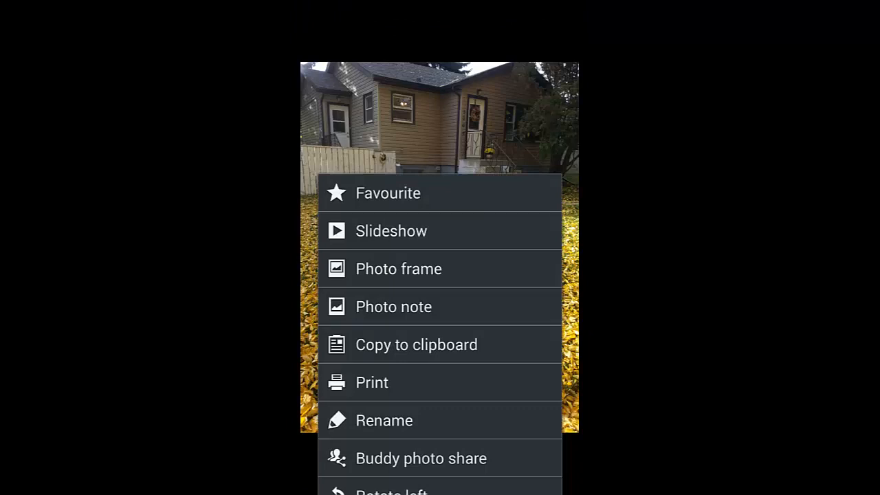
{"action": "left_click", "coordinate": [371, 382]}
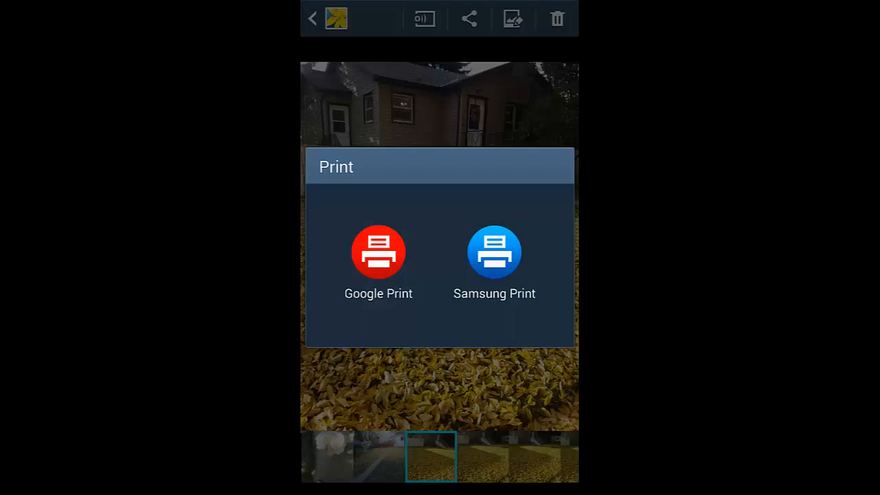
{"action": "left_click", "coordinate": [379, 251]}
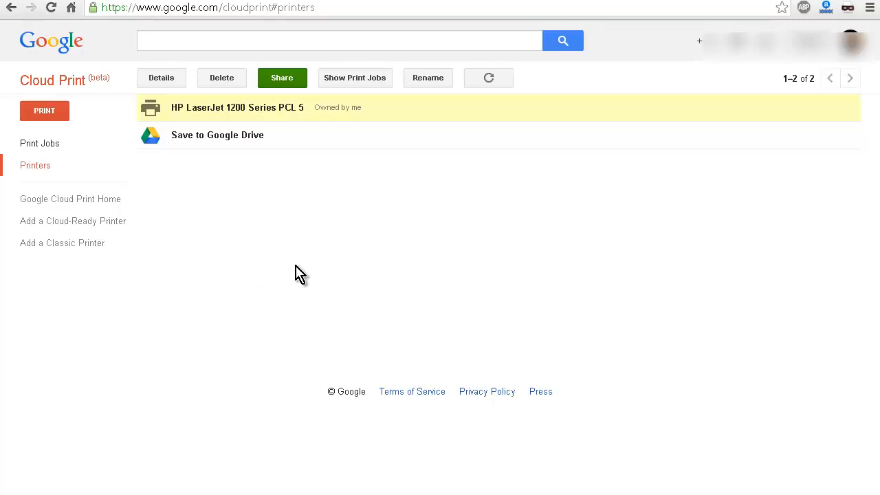
{"action": "mouse_move", "coordinate": [306, 368]}
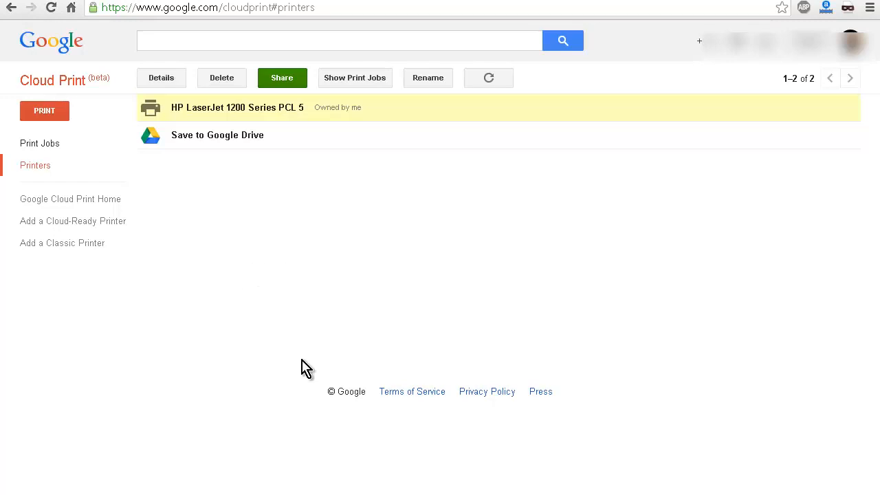
{"action": "mouse_move", "coordinate": [145, 186]}
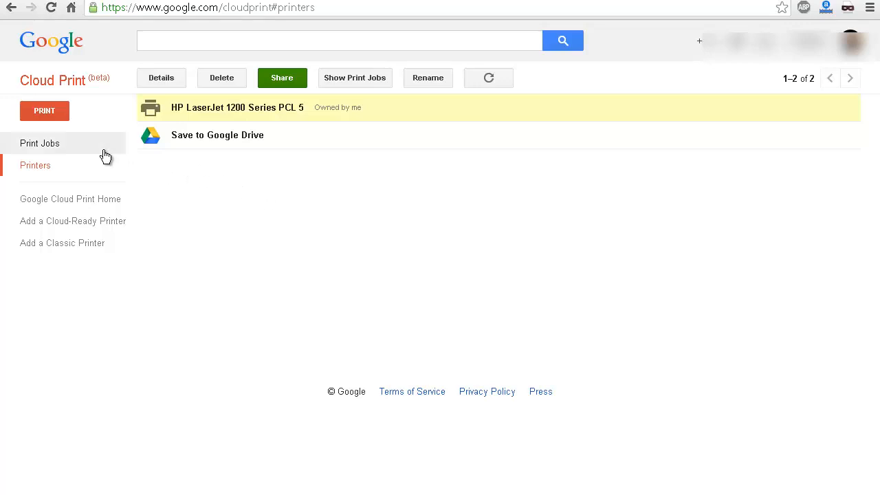
List the print jobs, newest on HP LaserJet 1200 Series PCL 5 marked Printed
{"action": "left_click", "coordinate": [38, 142]}
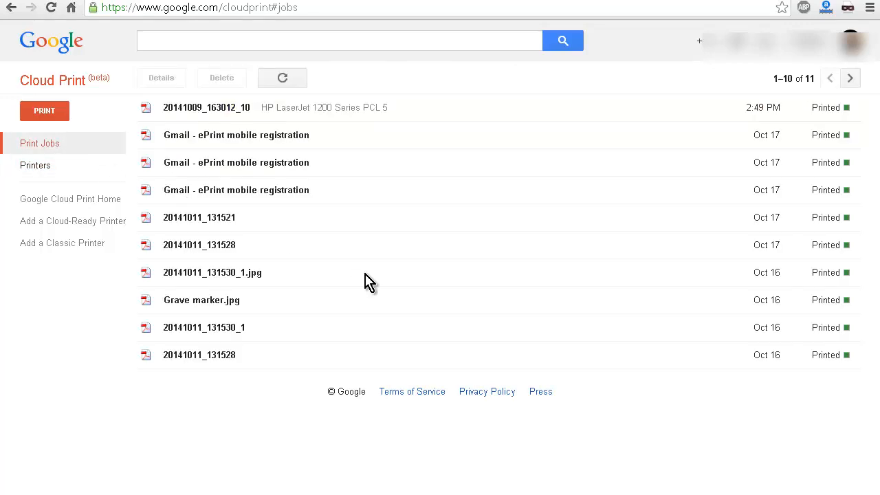
{"action": "mouse_move", "coordinate": [457, 329]}
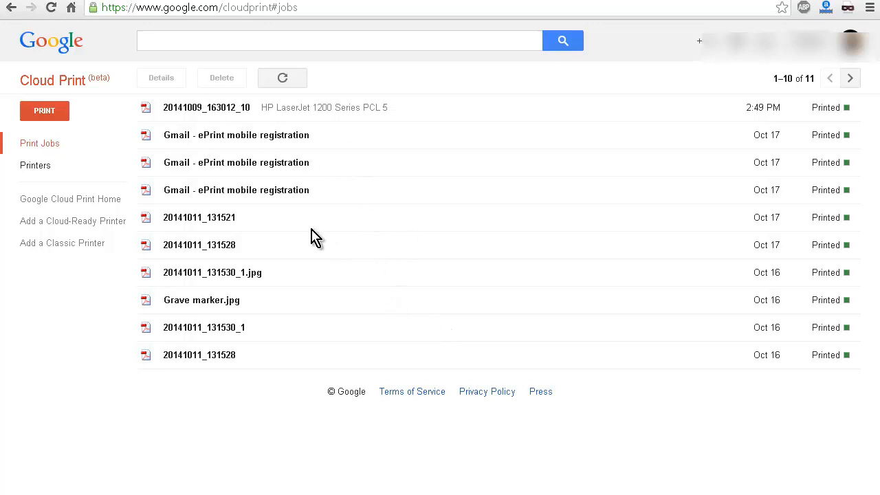
{"action": "mouse_move", "coordinate": [330, 121]}
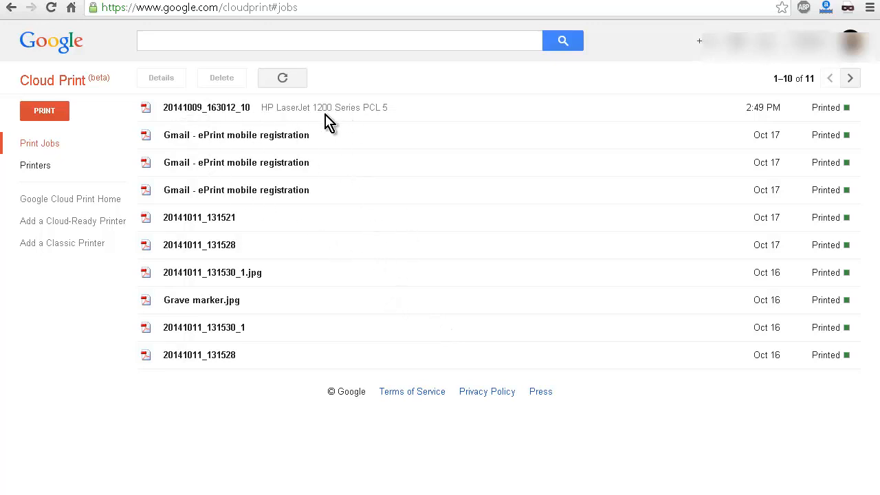
{"action": "mouse_move", "coordinate": [418, 127]}
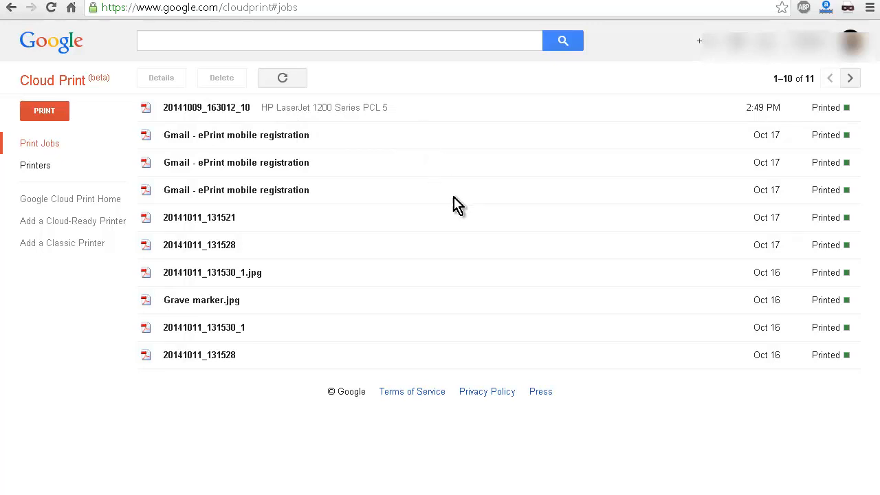
{"action": "mouse_move", "coordinate": [467, 223]}
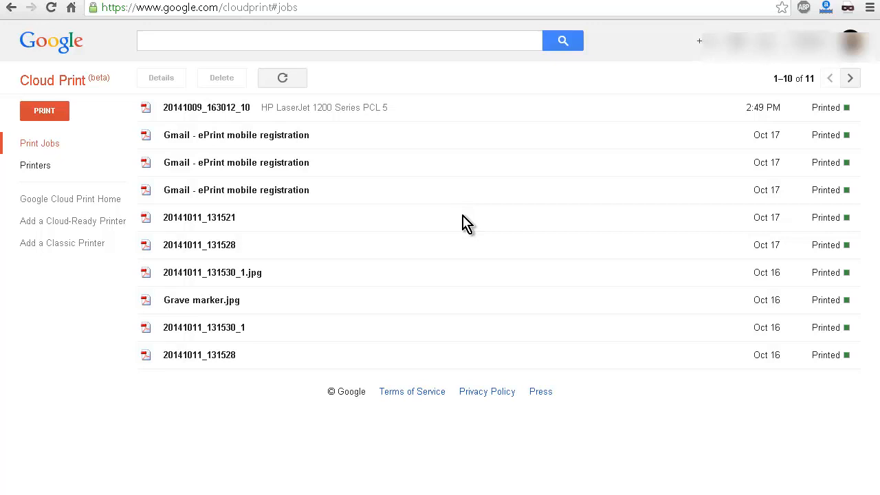